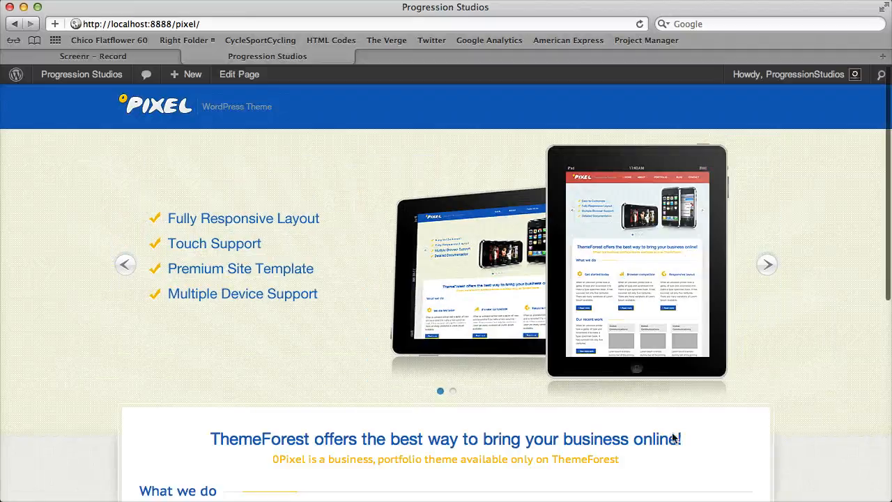
{"action": "mouse_move", "coordinate": [85, 336]}
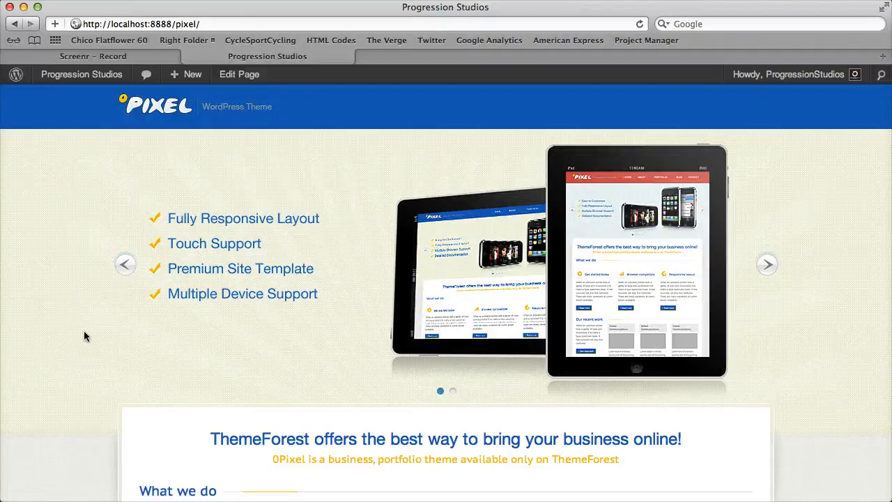
{"action": "mouse_move", "coordinate": [239, 127]}
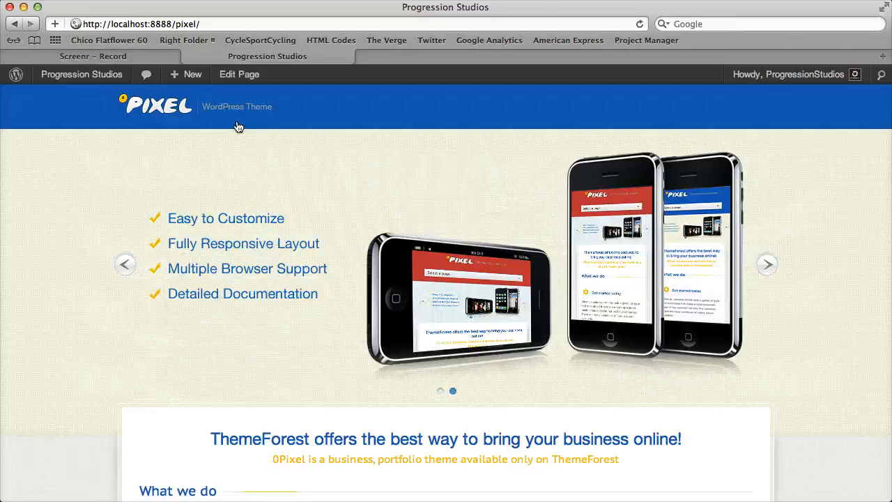
Add a new page titled 'Blog' under Pages and publish it
{"action": "scroll", "scroll_direction": "down", "scroll_amount": 3}
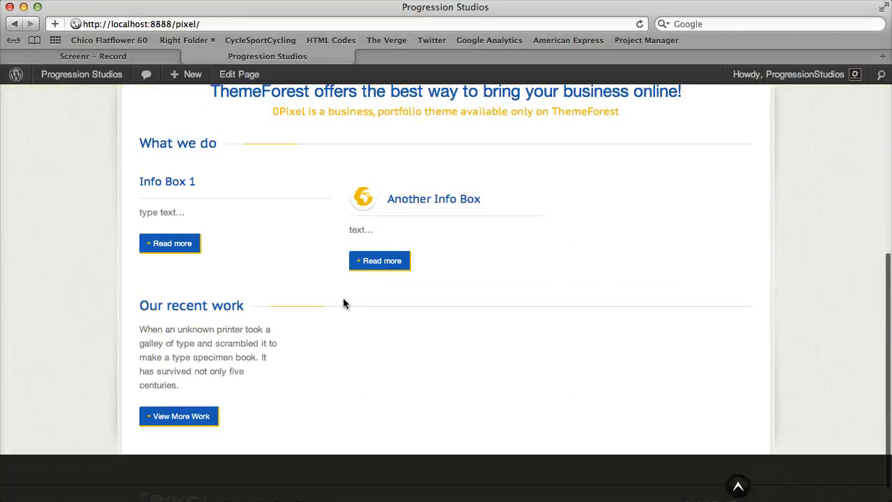
{"action": "scroll", "scroll_direction": "up", "scroll_amount": 3}
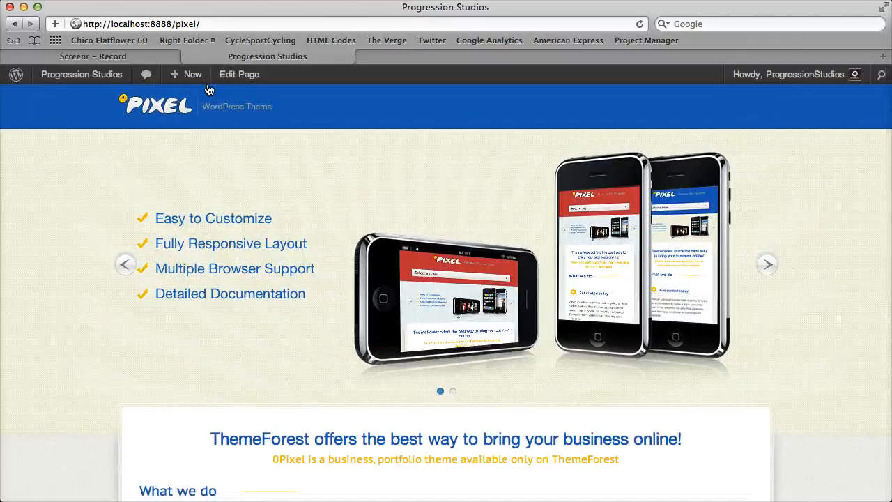
{"action": "left_click", "coordinate": [81, 74]}
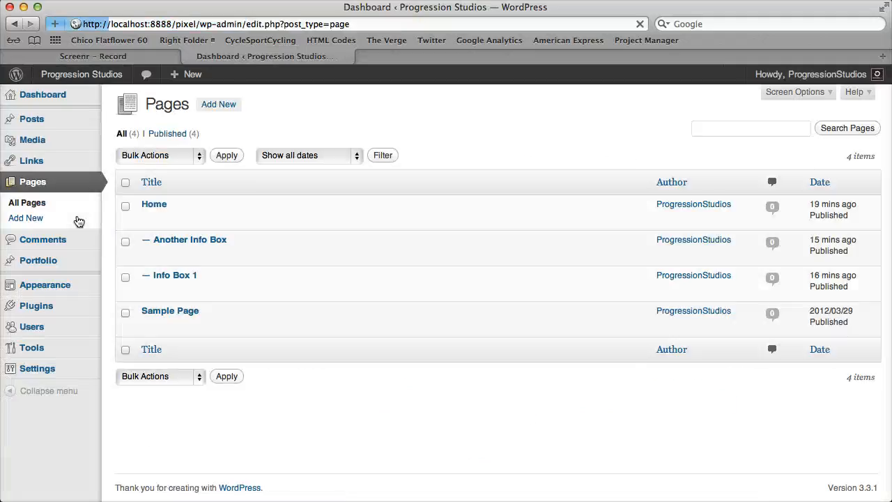
{"action": "left_click", "coordinate": [26, 218]}
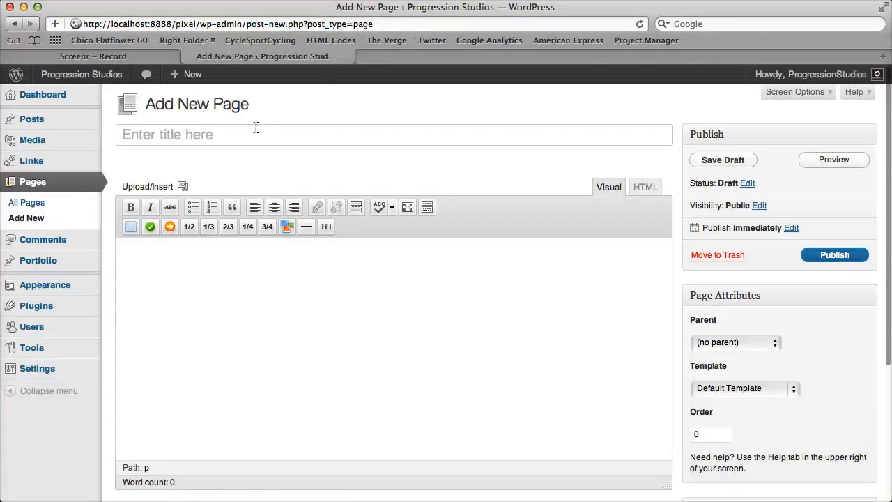
{"action": "type", "text": "Blog"}
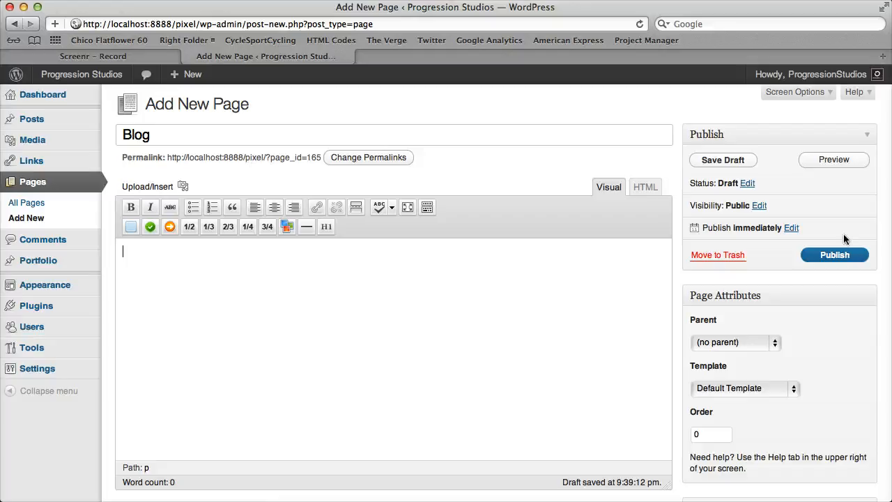
{"action": "left_click", "coordinate": [834, 254]}
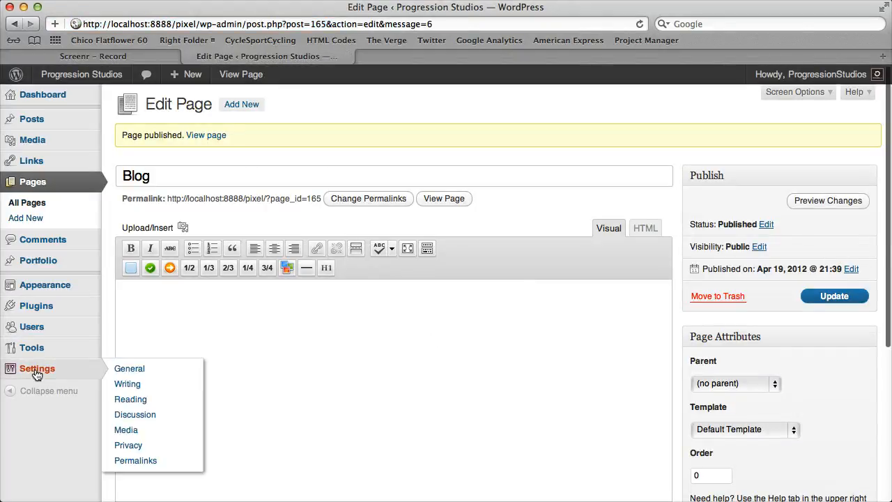
Set Blog as the posts page in Reading settings, then go back to Pages
{"action": "left_click", "coordinate": [131, 398]}
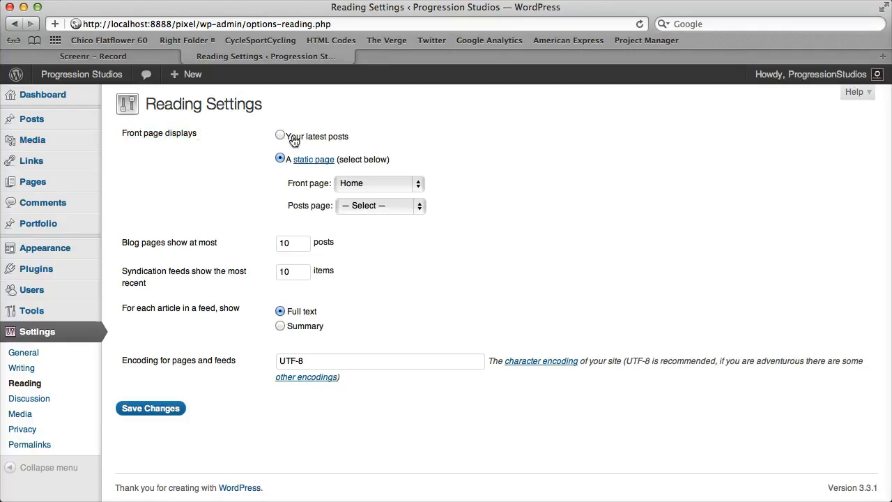
{"action": "mouse_move", "coordinate": [304, 186]}
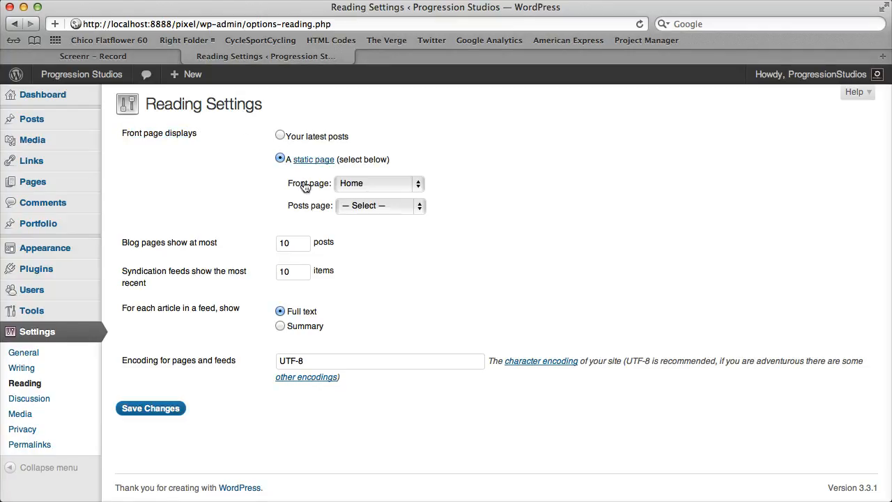
{"action": "mouse_move", "coordinate": [307, 209]}
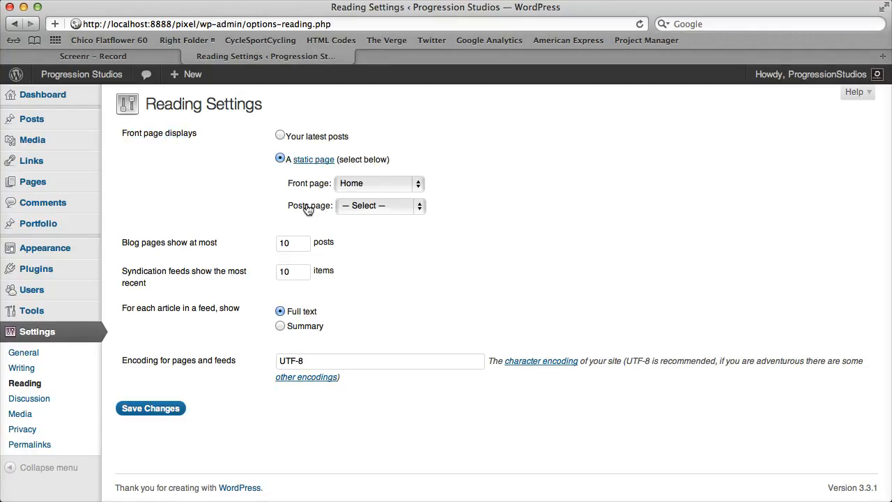
{"action": "left_click", "coordinate": [380, 205]}
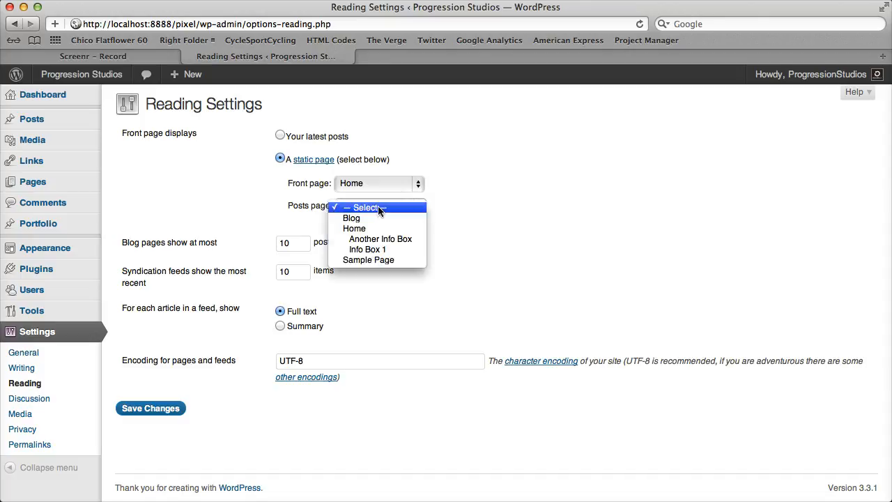
{"action": "mouse_move", "coordinate": [369, 218]}
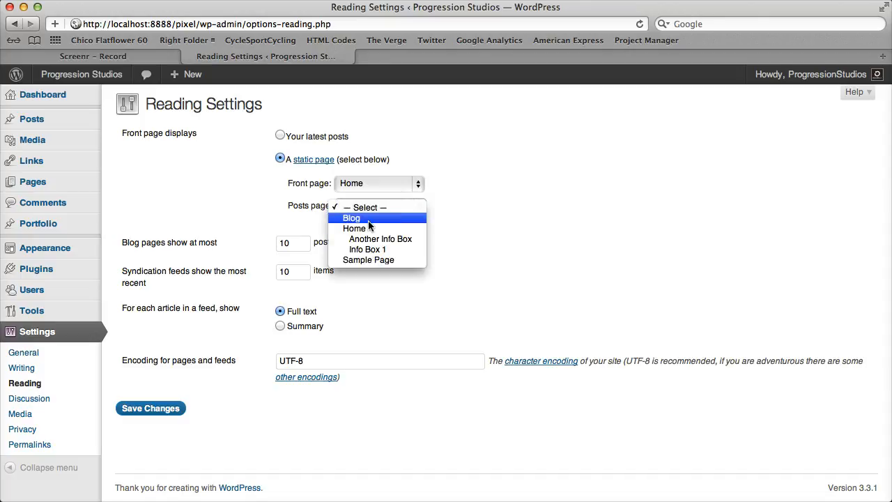
{"action": "left_click", "coordinate": [351, 218]}
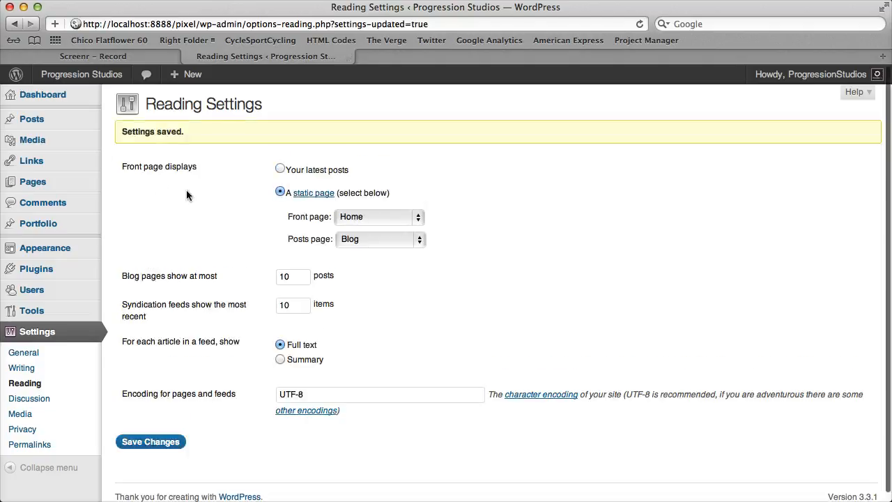
{"action": "left_click", "coordinate": [32, 181]}
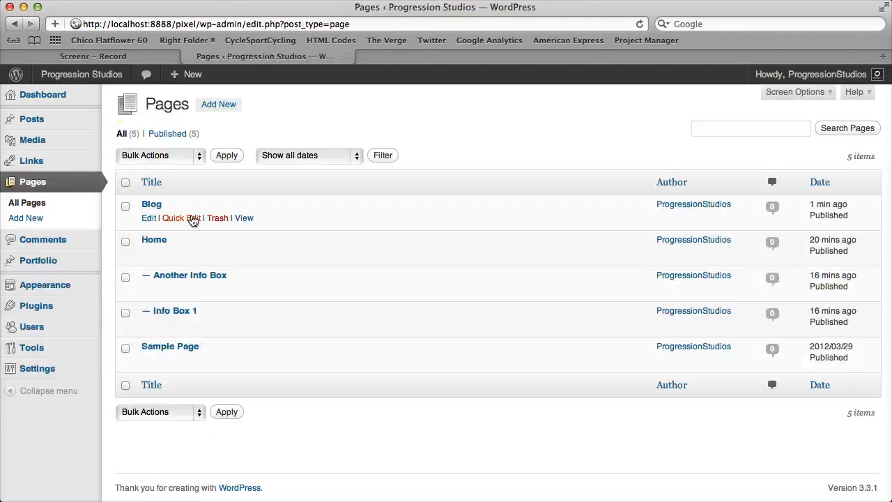
View the live Blog page in a new browser tab
{"action": "left_click", "coordinate": [244, 218]}
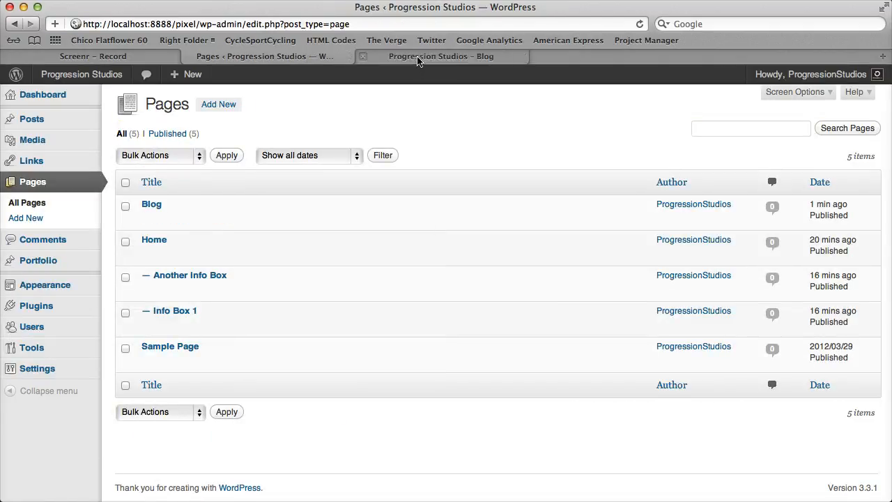
{"action": "left_click", "coordinate": [440, 56]}
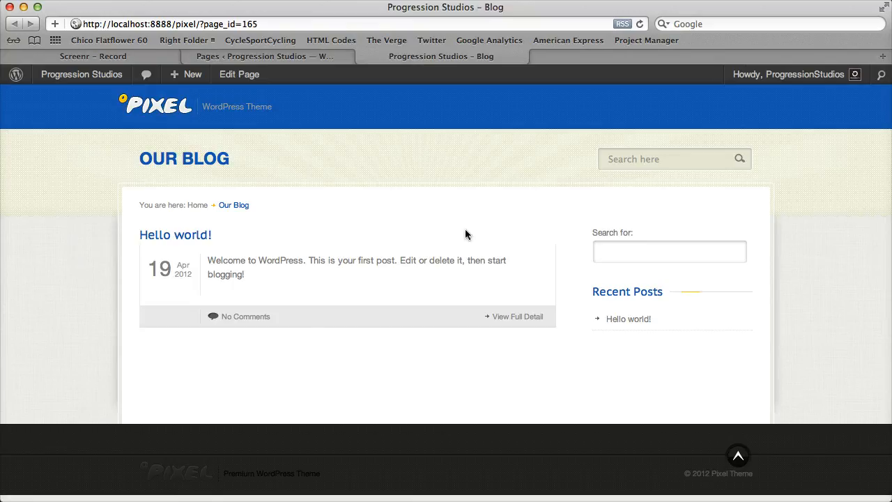
{"action": "mouse_move", "coordinate": [464, 195]}
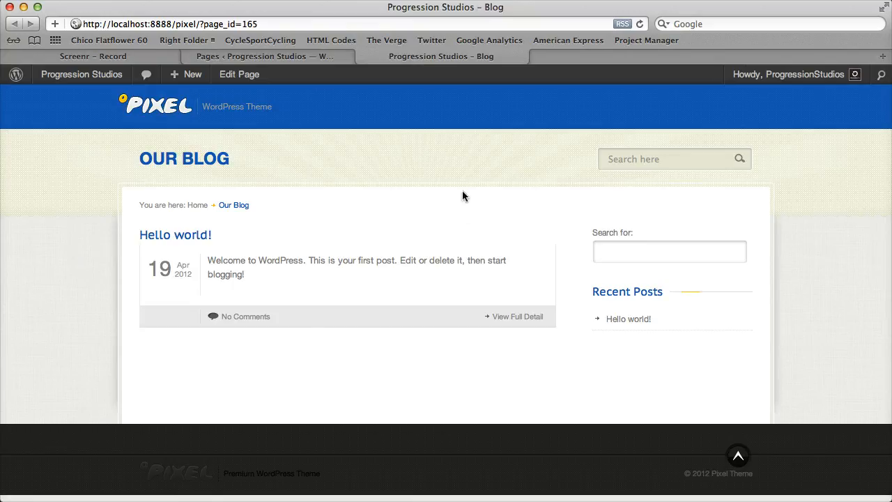
{"action": "mouse_move", "coordinate": [307, 59]}
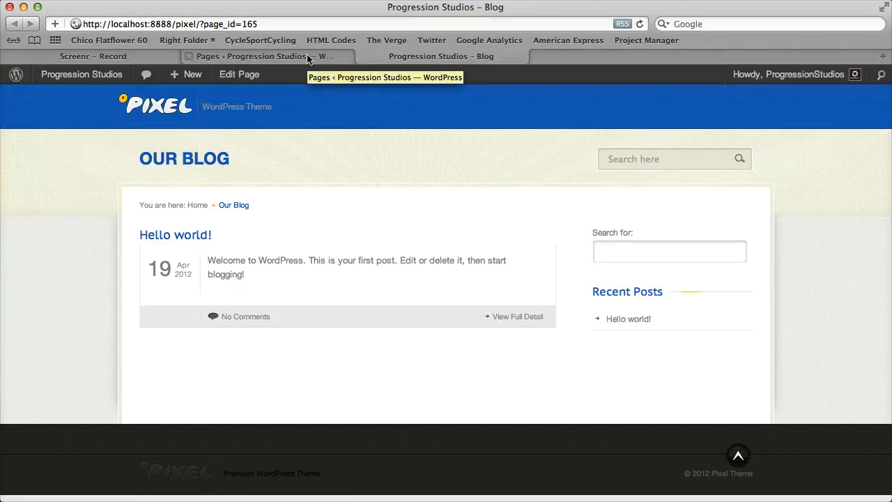
Start a new post titled 'Sample blog post' and upload blog-image.jpg for it
{"action": "left_click", "coordinate": [261, 56]}
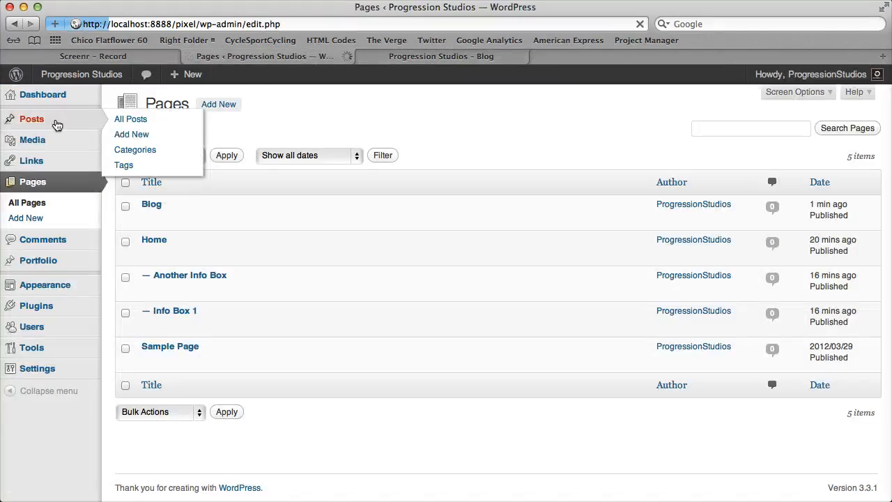
{"action": "left_click", "coordinate": [132, 134]}
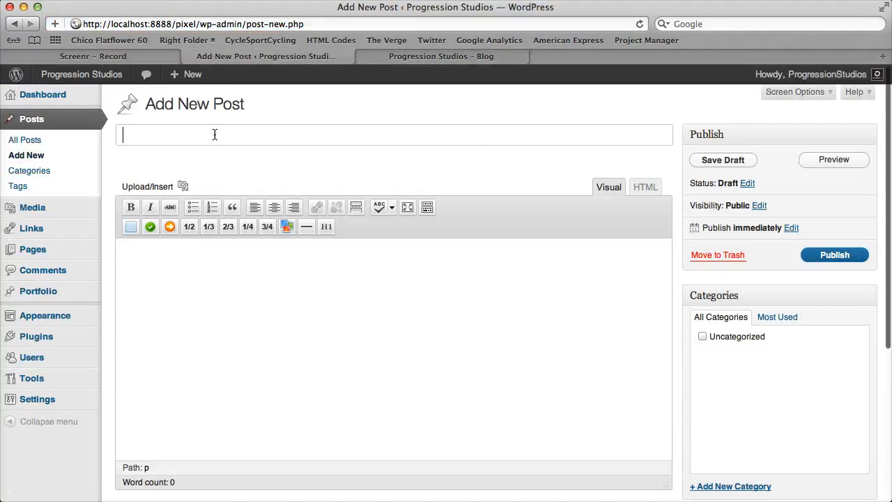
{"action": "type", "text": "Sample blog post"}
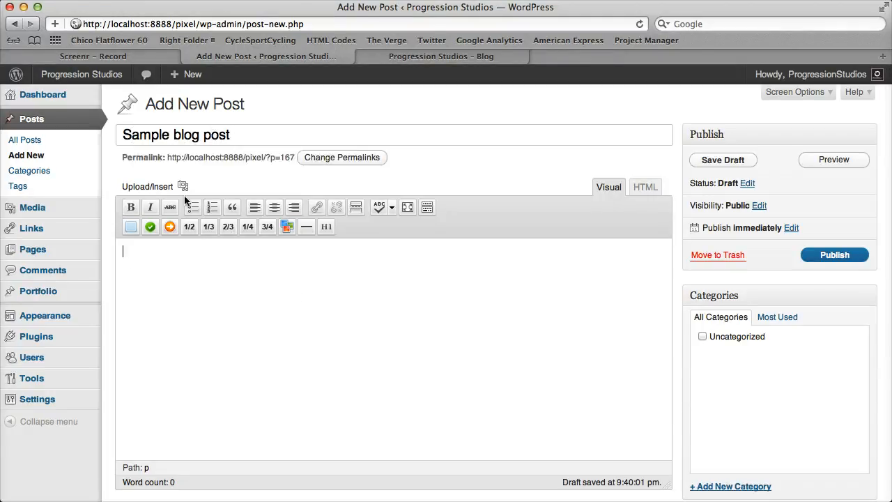
{"action": "left_click", "coordinate": [183, 186]}
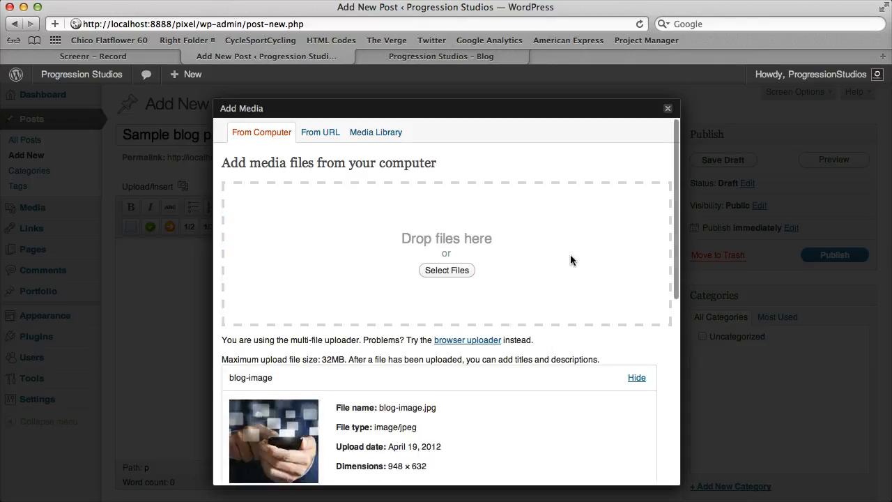
Make the uploaded blog-image.jpg the featured image of Sample blog post
{"action": "scroll", "scroll_direction": "down", "scroll_amount": 3}
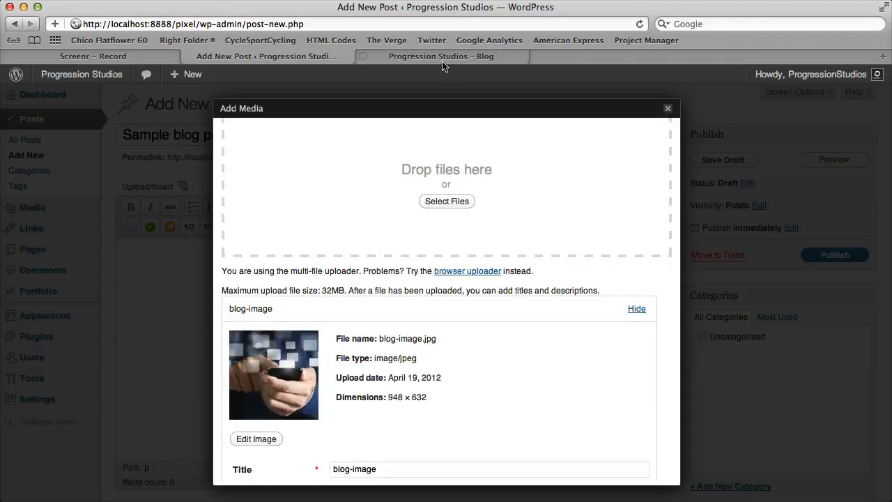
{"action": "scroll", "scroll_direction": "down", "scroll_amount": 3}
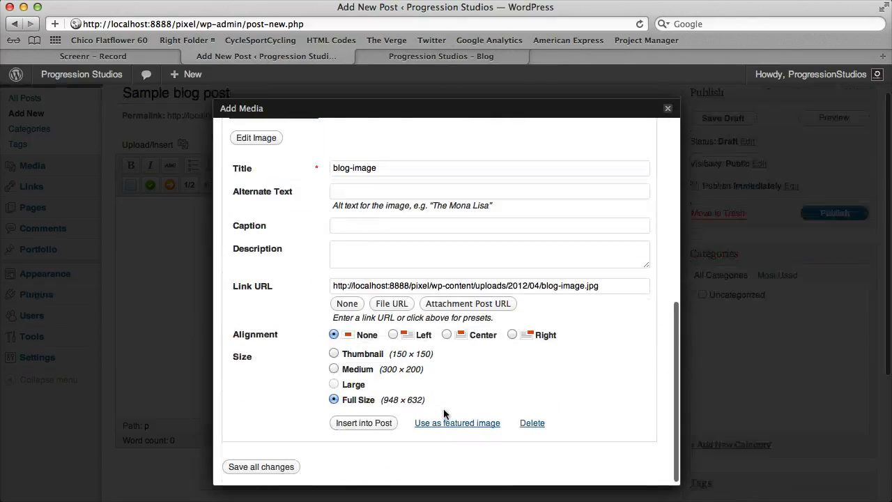
{"action": "left_click", "coordinate": [457, 422]}
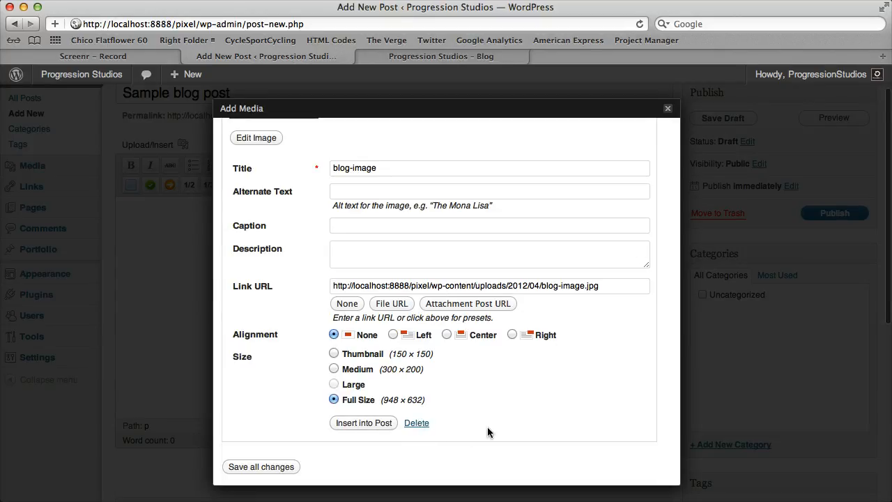
{"action": "mouse_move", "coordinate": [467, 423]}
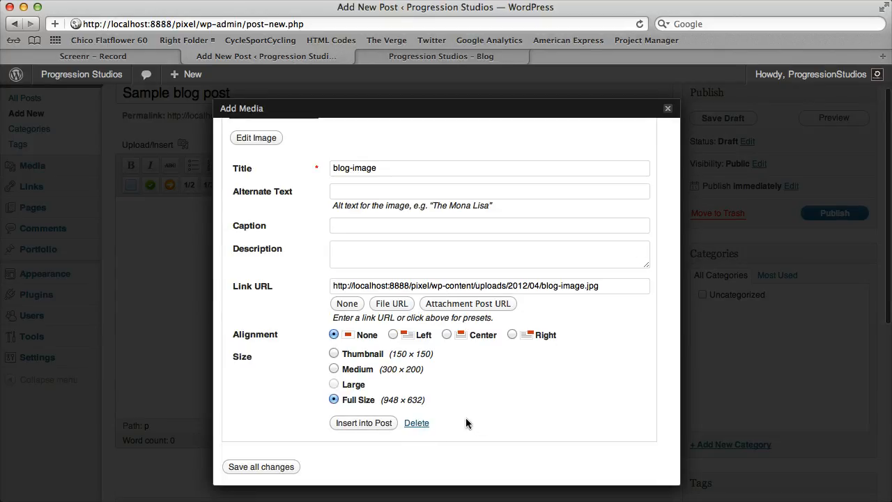
{"action": "mouse_move", "coordinate": [198, 347]}
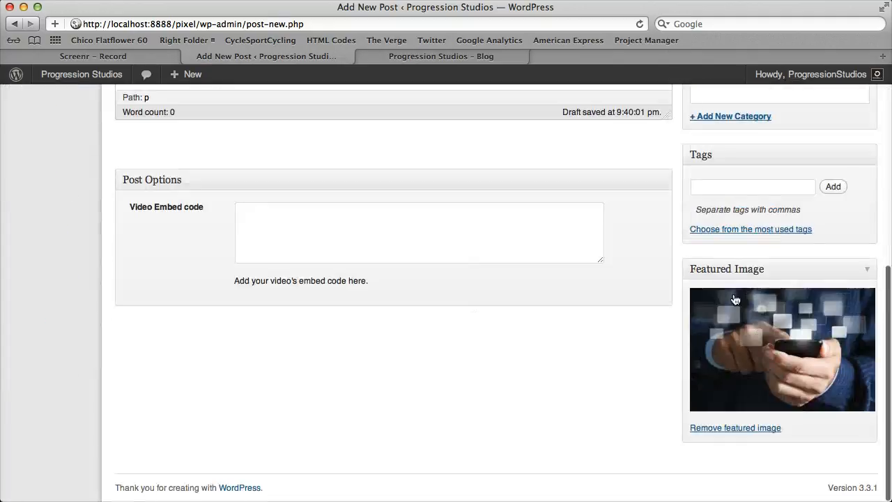
{"action": "mouse_move", "coordinate": [860, 331]}
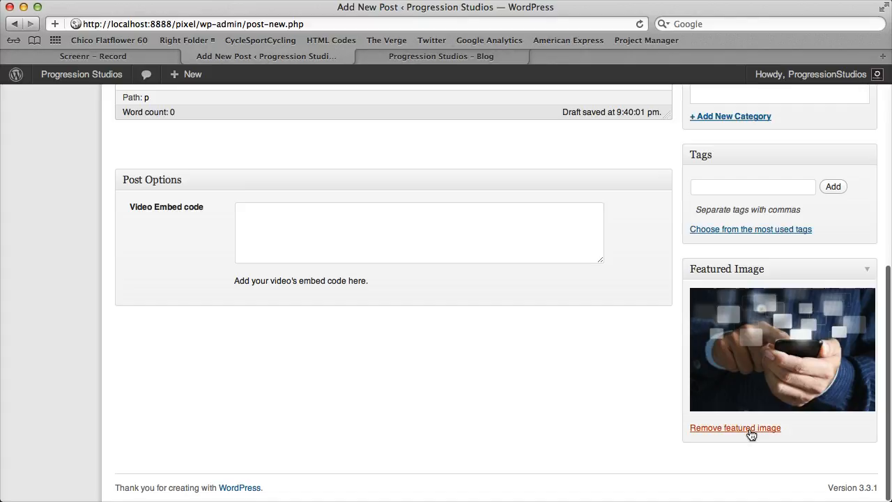
{"action": "scroll", "scroll_direction": "up", "scroll_amount": 3}
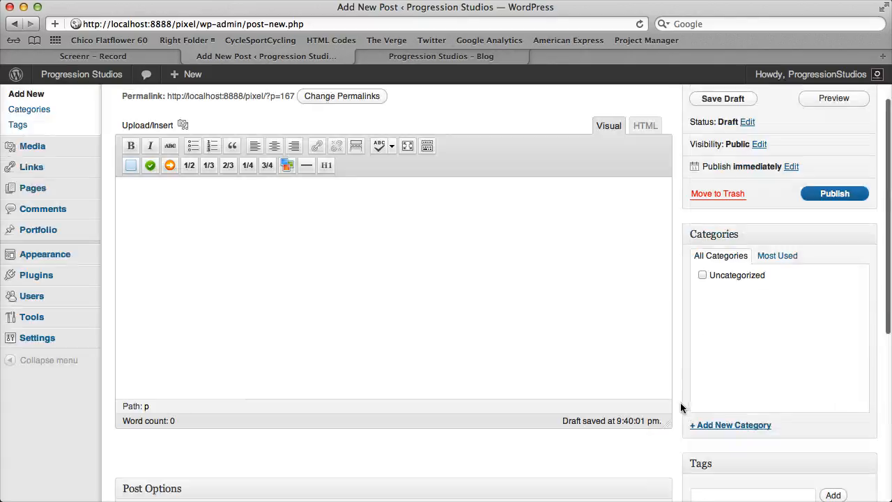
{"action": "scroll", "scroll_direction": "down", "scroll_amount": 3}
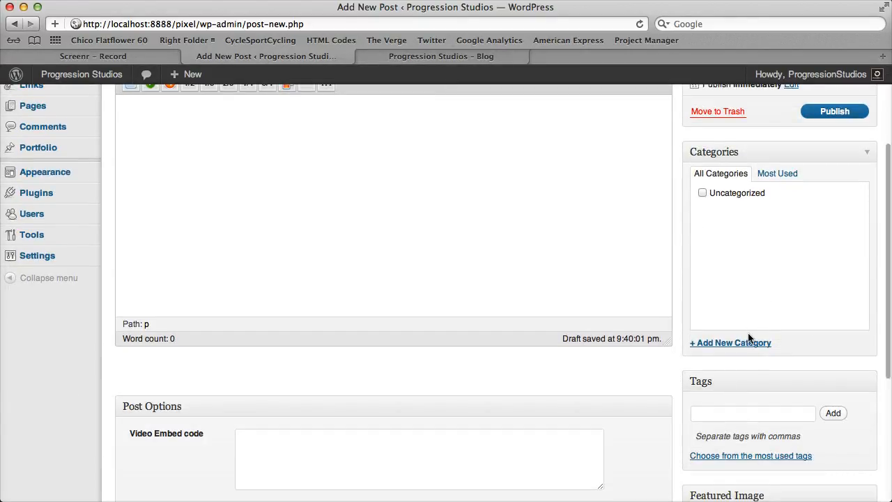
{"action": "scroll", "scroll_direction": "up", "scroll_amount": 3}
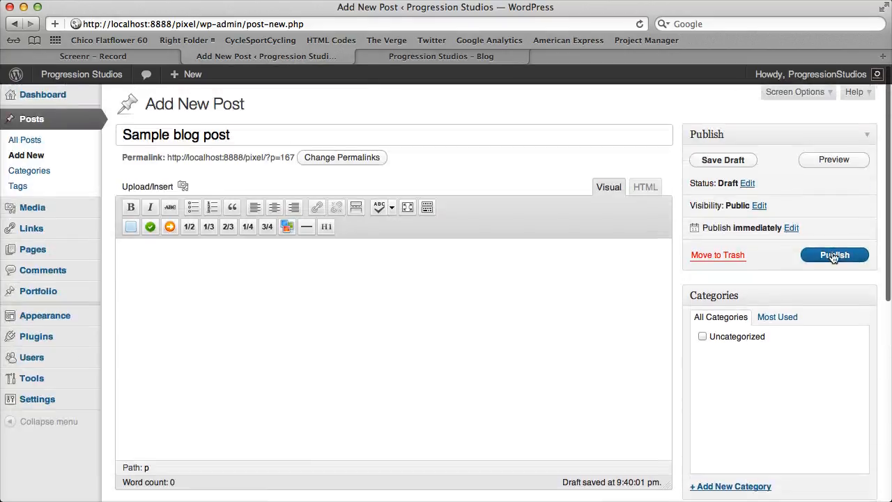
Publish Sample blog post and reload the Blog page to see it with its image
{"action": "left_click", "coordinate": [834, 255]}
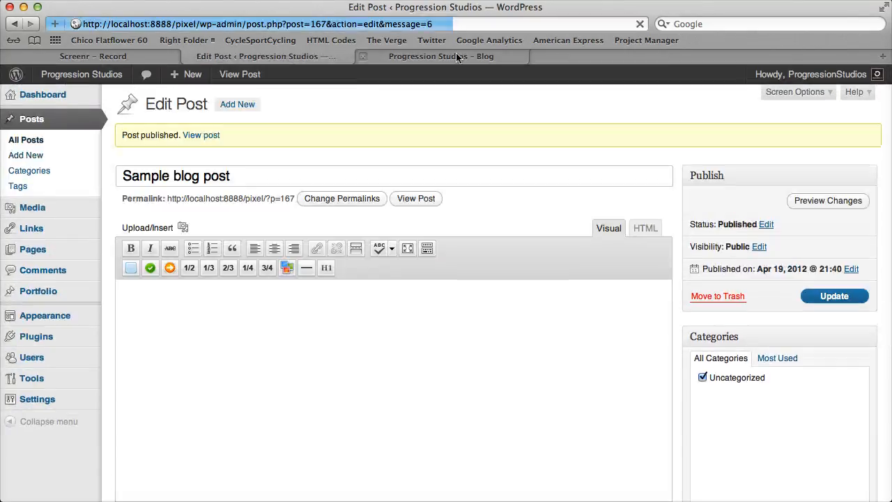
{"action": "left_click", "coordinate": [440, 56]}
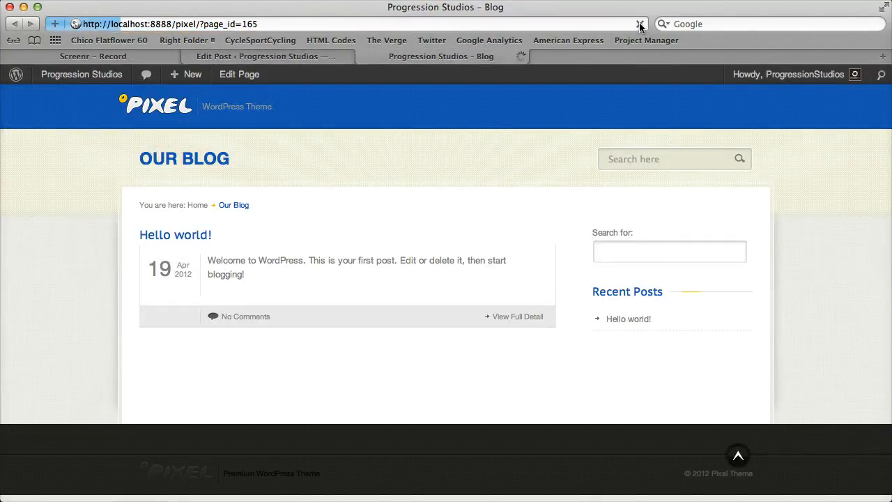
{"action": "left_click", "coordinate": [640, 23]}
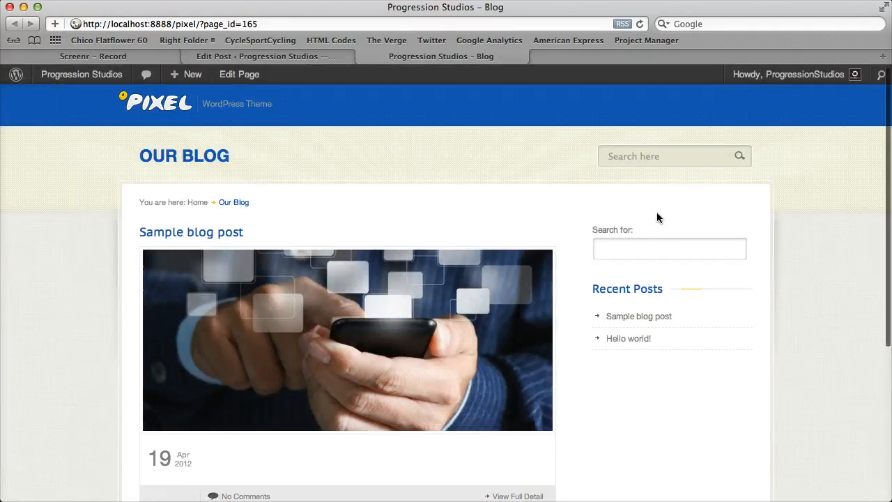
{"action": "scroll", "scroll_direction": "down", "scroll_amount": 3}
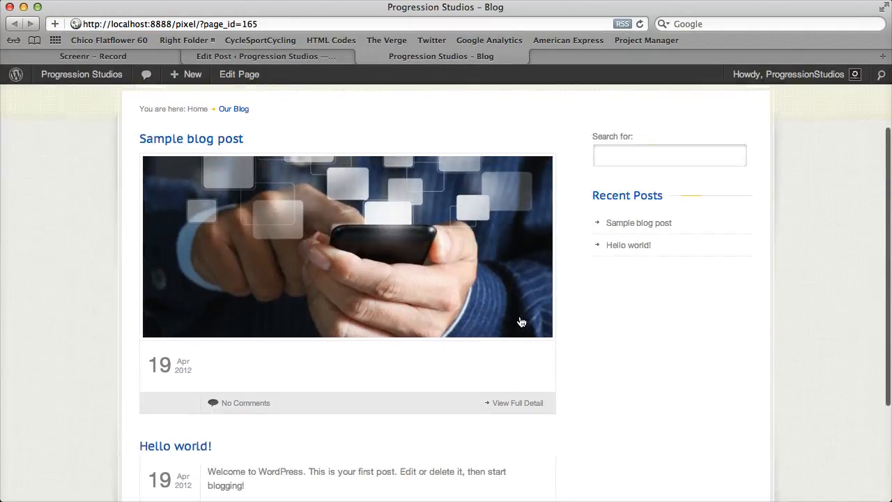
{"action": "mouse_move", "coordinate": [365, 230]}
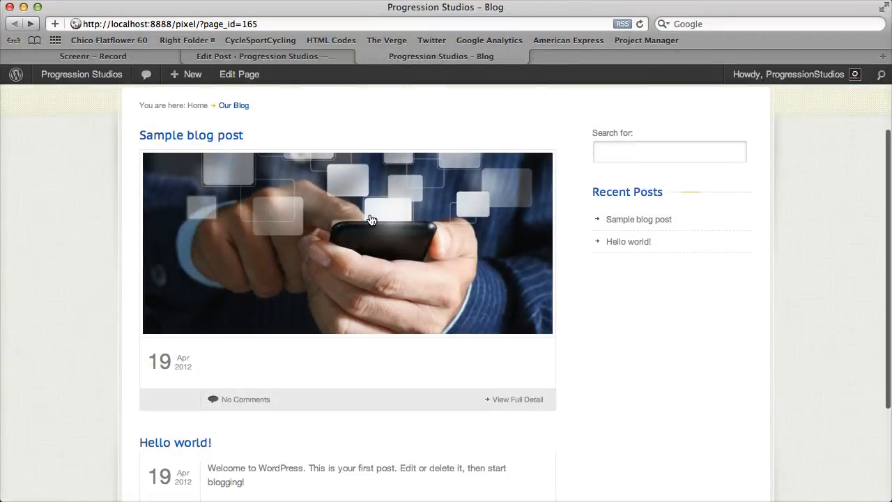
{"action": "scroll", "scroll_direction": "down", "scroll_amount": 3}
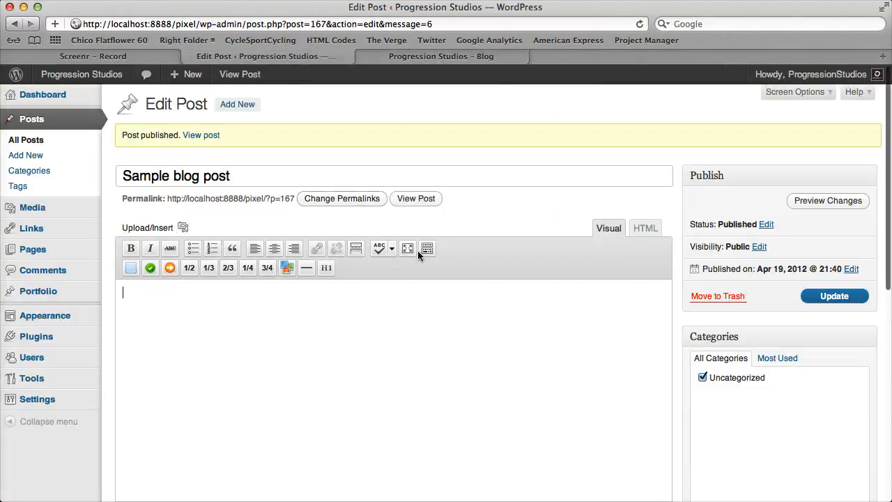
Add body text 'This should text display on the index page. All other text will display on the post page.' and update
{"action": "left_click", "coordinate": [440, 55]}
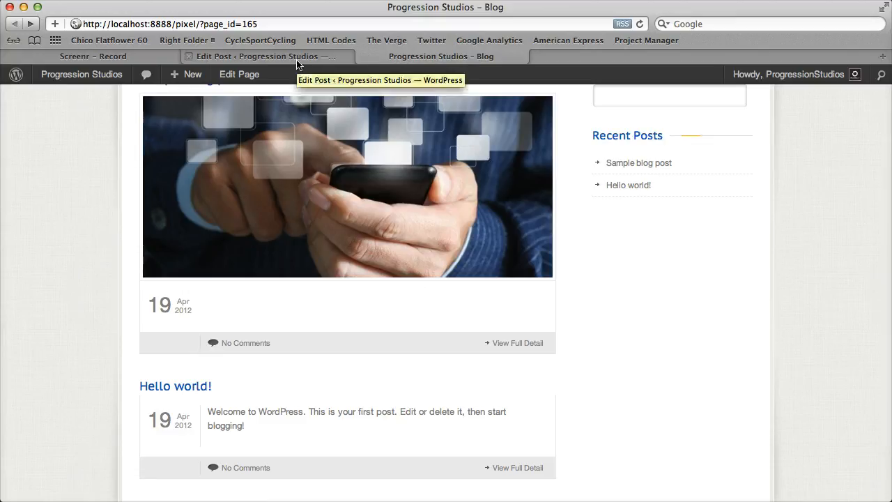
{"action": "left_click", "coordinate": [265, 56]}
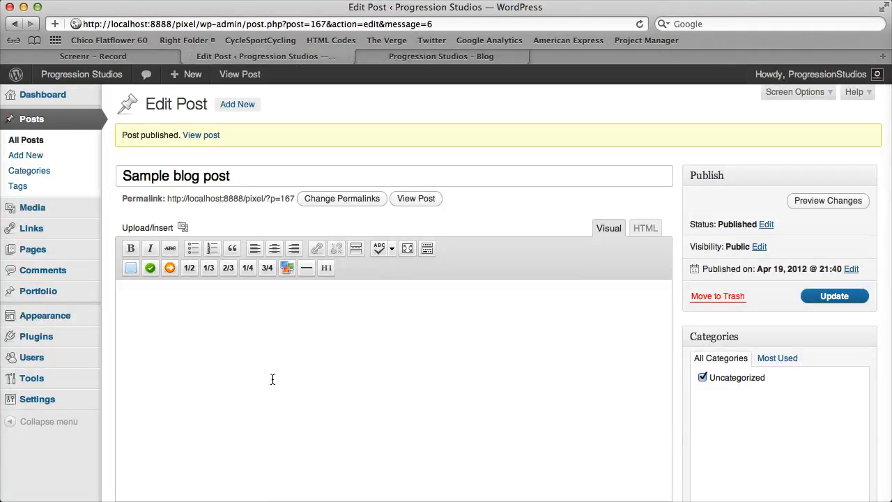
{"action": "type", "text": "This should tex"}
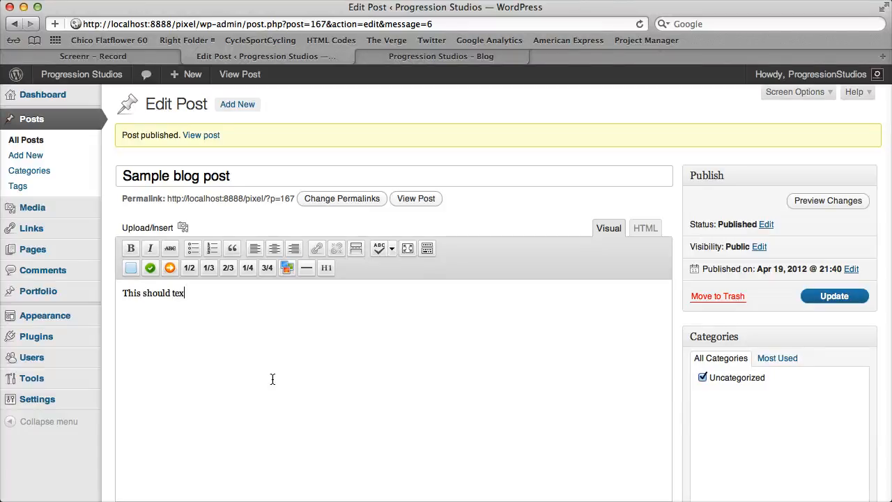
{"action": "type", "text": "t display on t"}
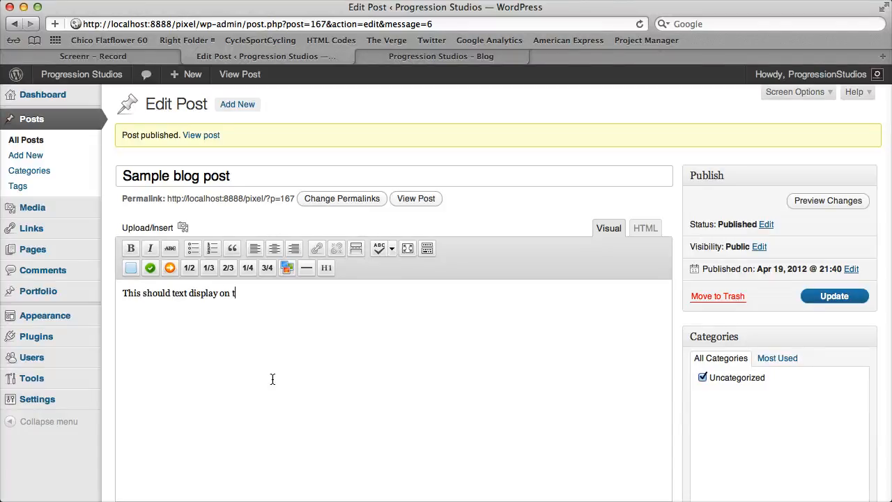
{"action": "type", "text": "he index page."}
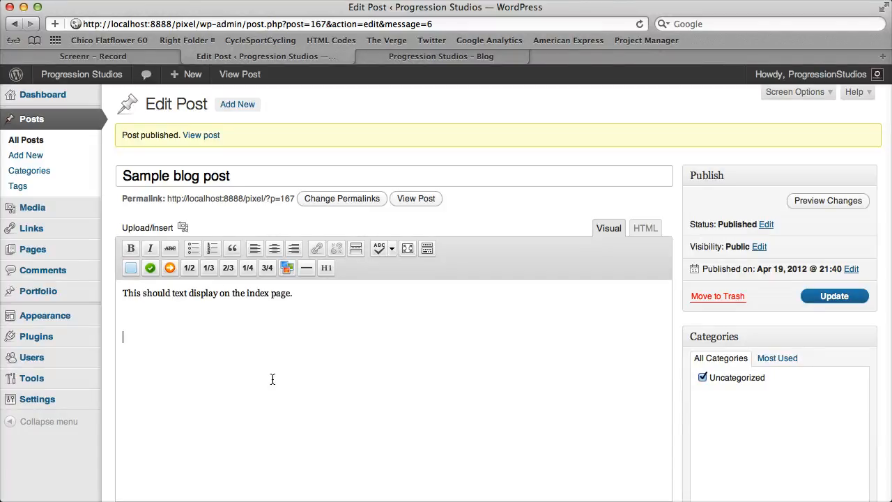
{"action": "type", "text": "All other text"}
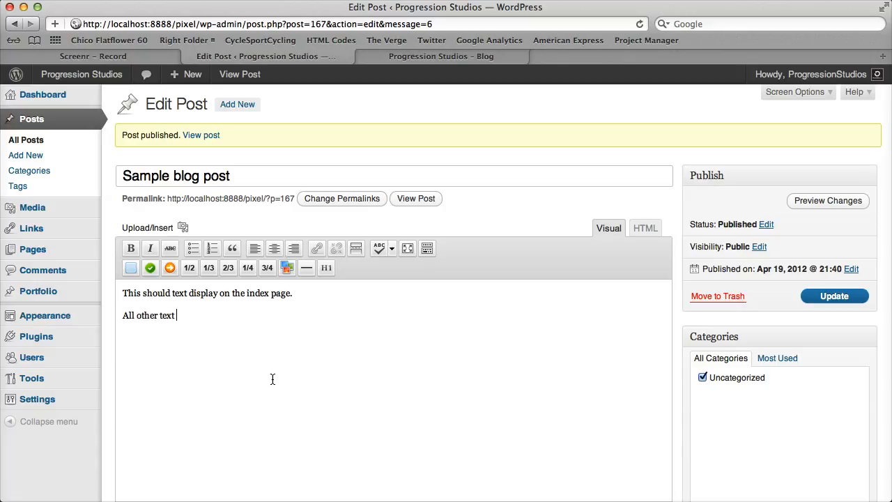
{"action": "type", "text": "will display on the post"}
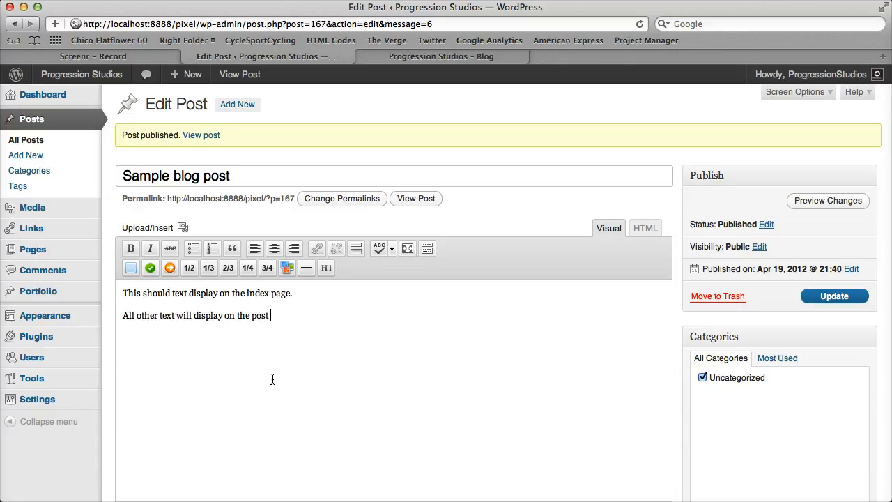
{"action": "type", "text": "page."}
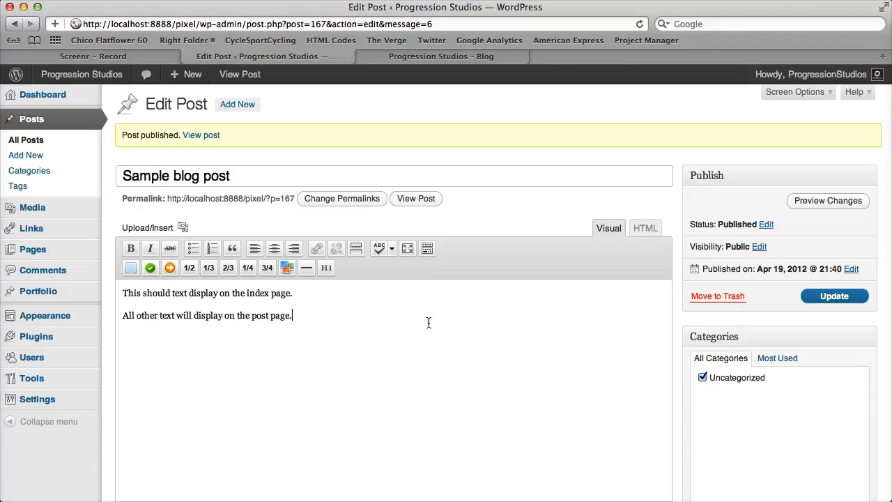
{"action": "left_click", "coordinate": [834, 295]}
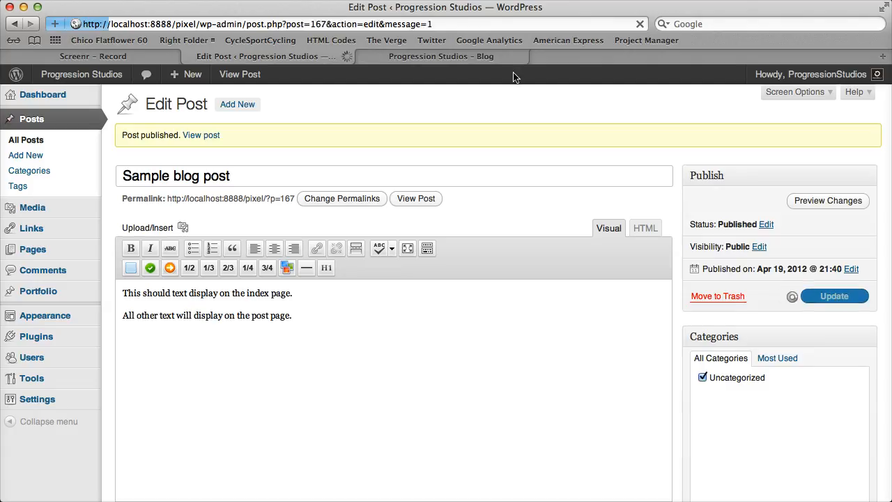
Insert a More break after the first line and check the Blog listing
{"action": "left_click", "coordinate": [440, 55]}
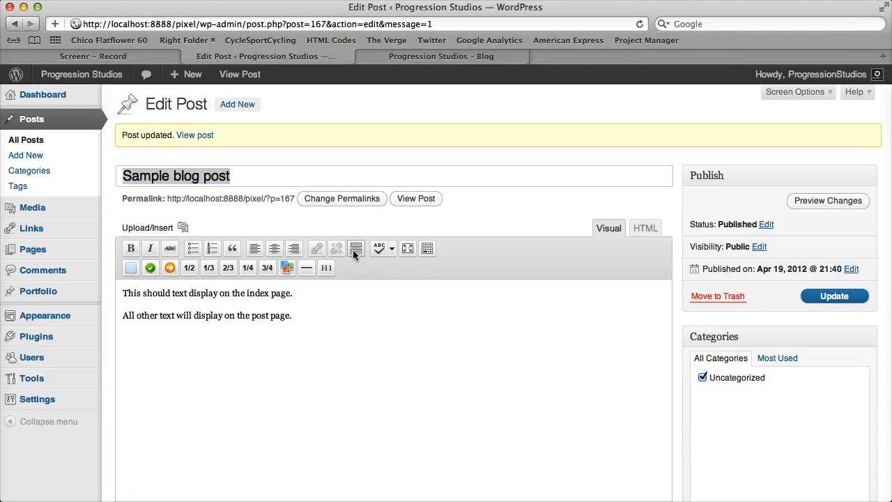
{"action": "mouse_move", "coordinate": [356, 248]}
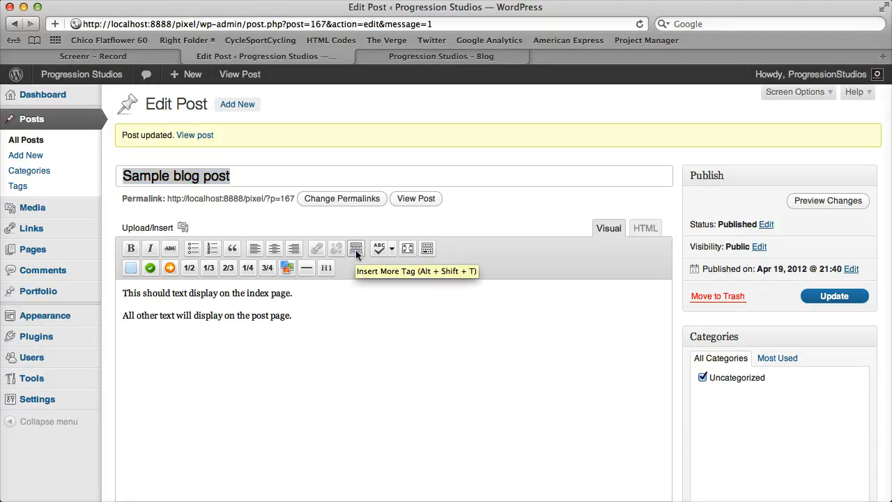
{"action": "left_click", "coordinate": [356, 248]}
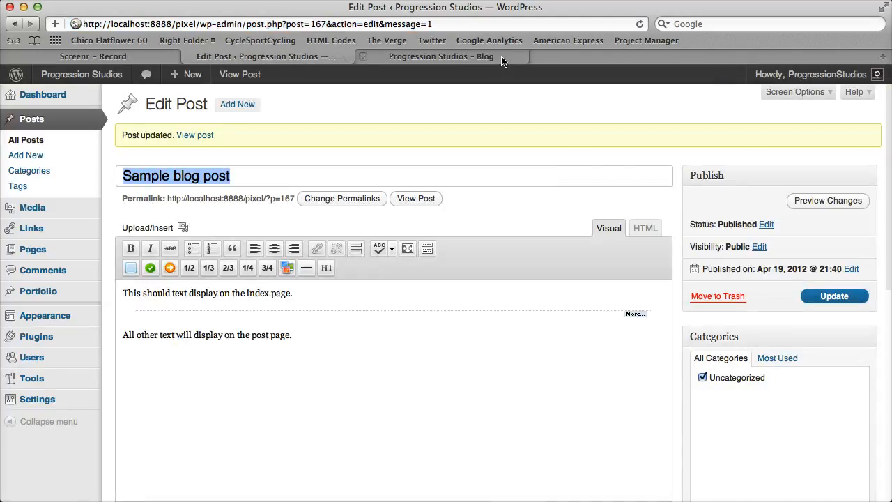
{"action": "left_click", "coordinate": [440, 56]}
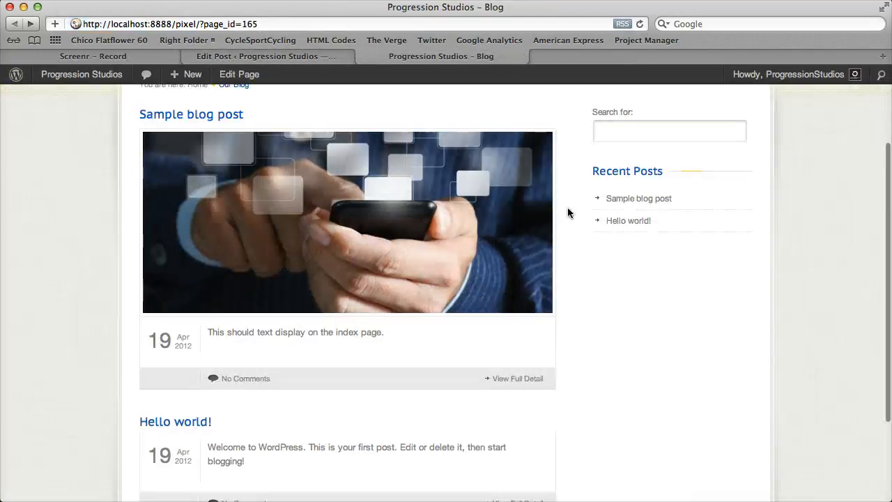
{"action": "mouse_move", "coordinate": [376, 237]}
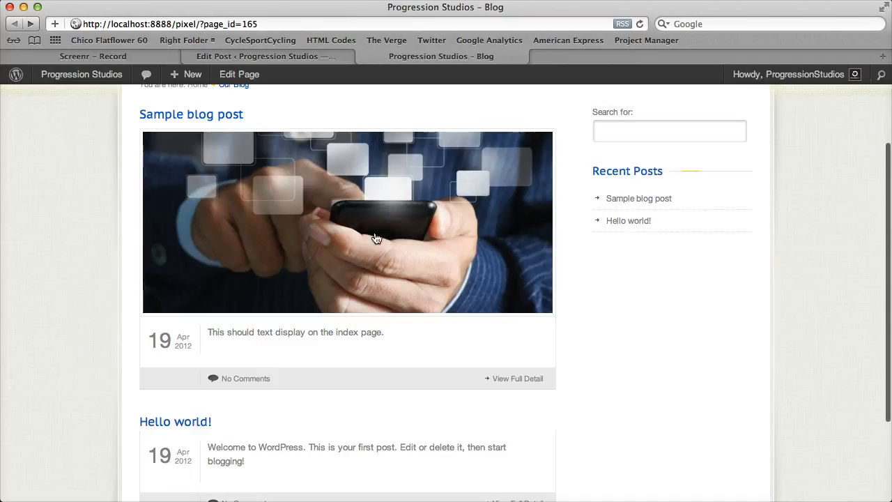
Open the full Sample blog post page and scroll to confirm both lines show
{"action": "left_click", "coordinate": [191, 113]}
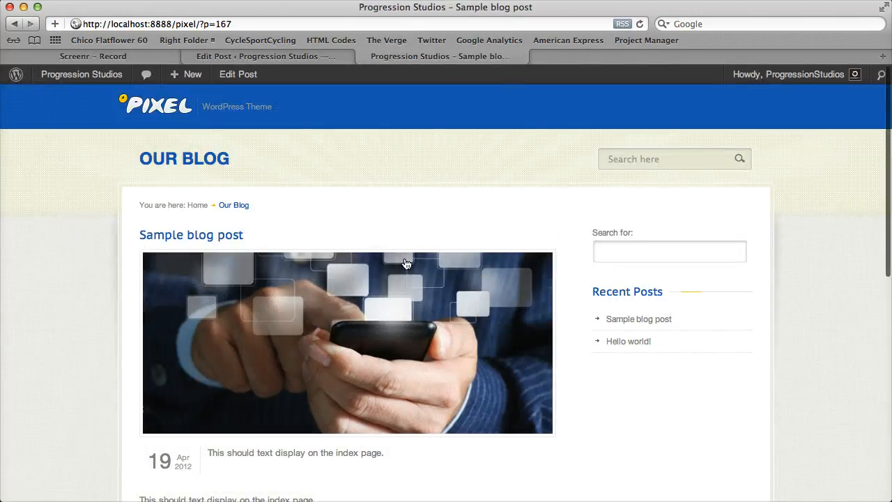
{"action": "scroll", "scroll_direction": "down", "scroll_amount": 3}
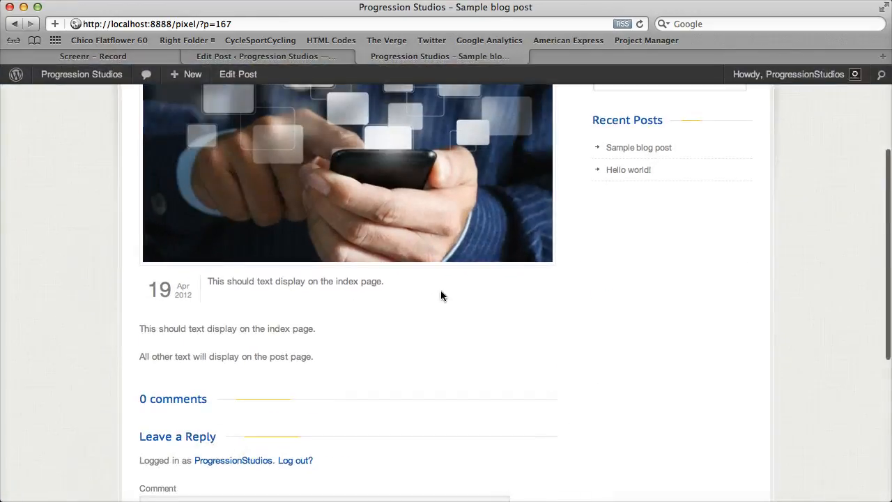
{"action": "scroll", "scroll_direction": "up", "scroll_amount": 3}
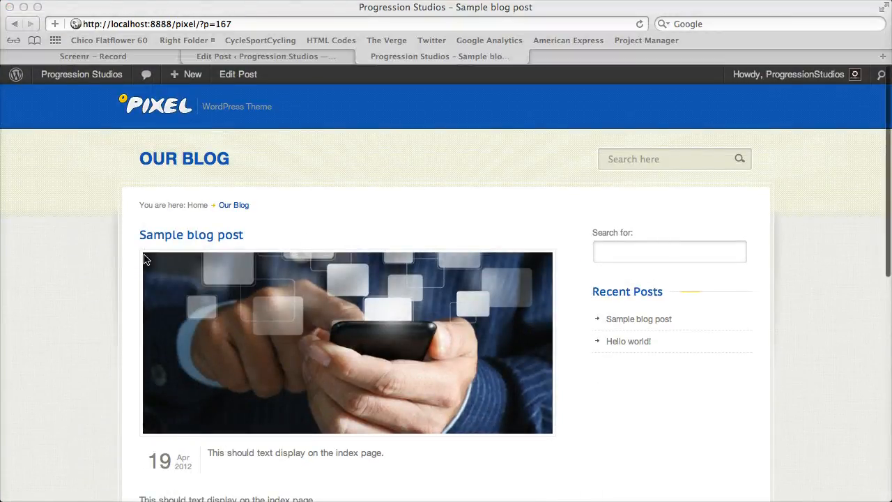
{"action": "mouse_move", "coordinate": [324, 160]}
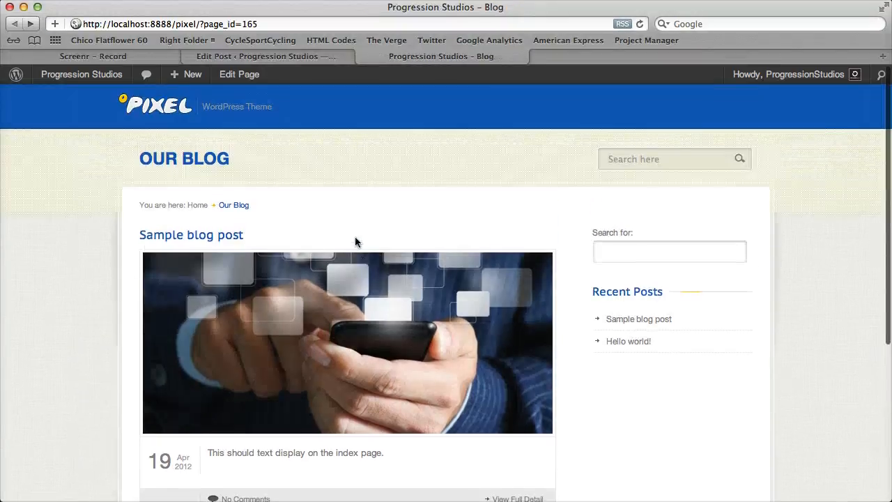
{"action": "scroll", "scroll_direction": "down", "scroll_amount": 3}
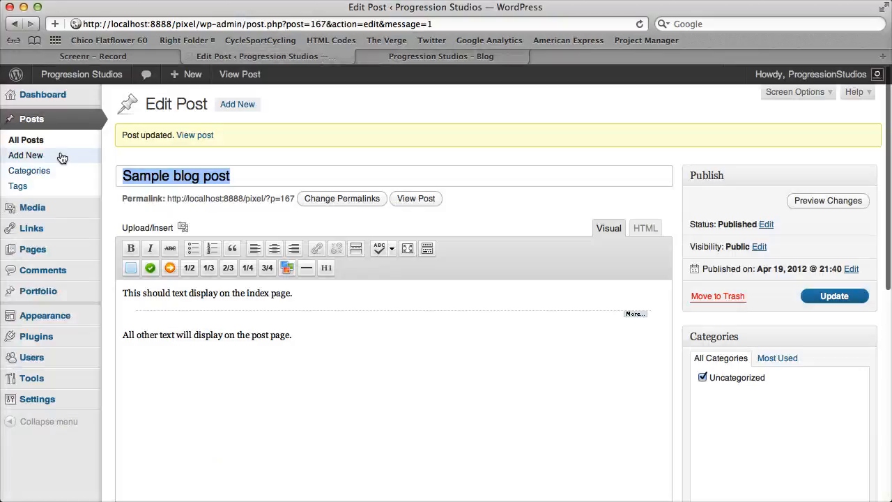
Start a new post with two placeholder lines separated by a More break
{"action": "left_click", "coordinate": [26, 154]}
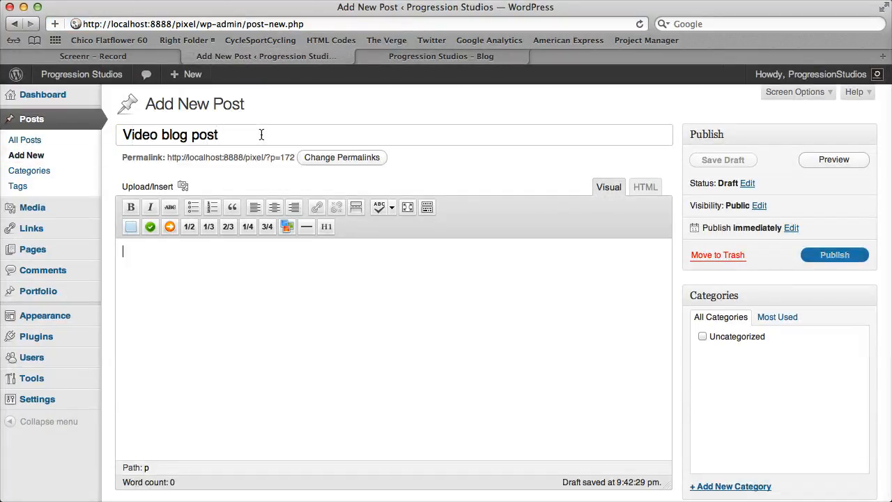
{"action": "type", "text": "fdsklajfkdlsajflkdsa"}
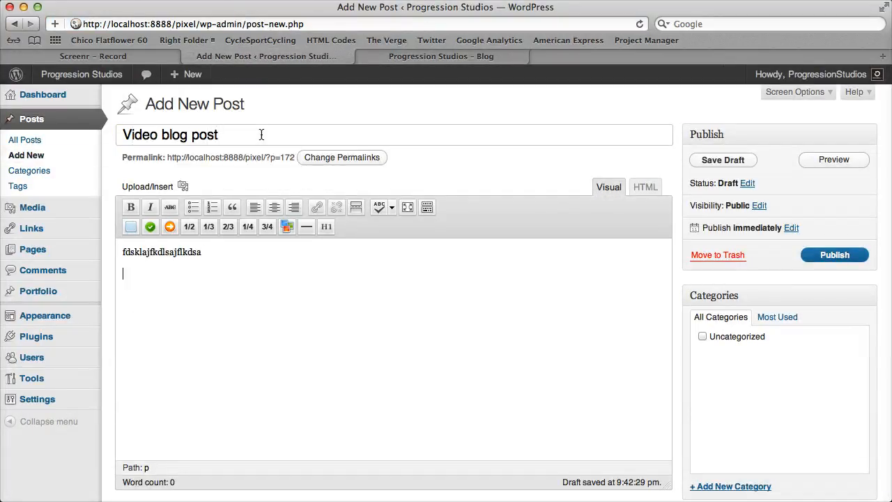
{"action": "left_click", "coordinate": [356, 207]}
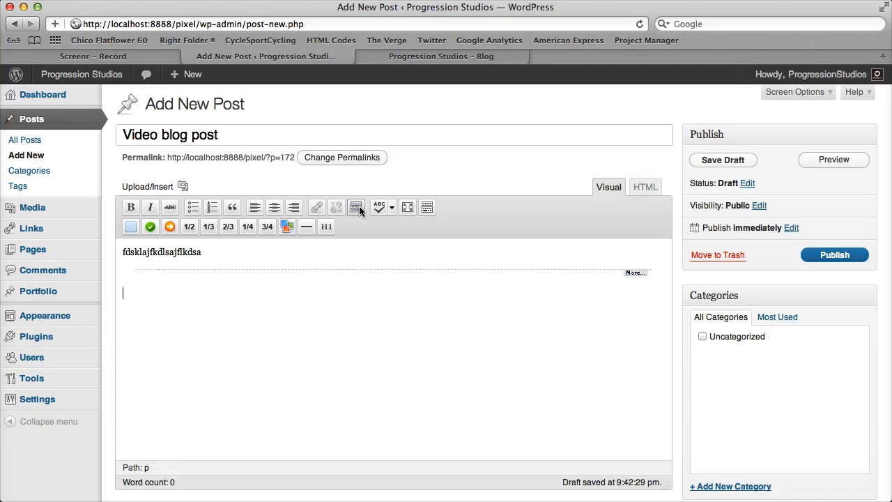
{"action": "type", "text": "fdsaklfjdlksa"}
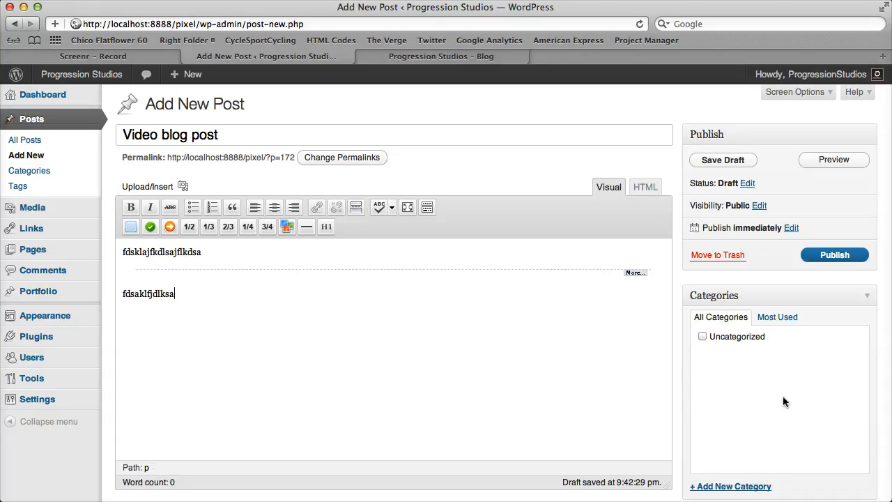
Check the Video category and click into the Video Embed code field
{"action": "left_click", "coordinate": [730, 486]}
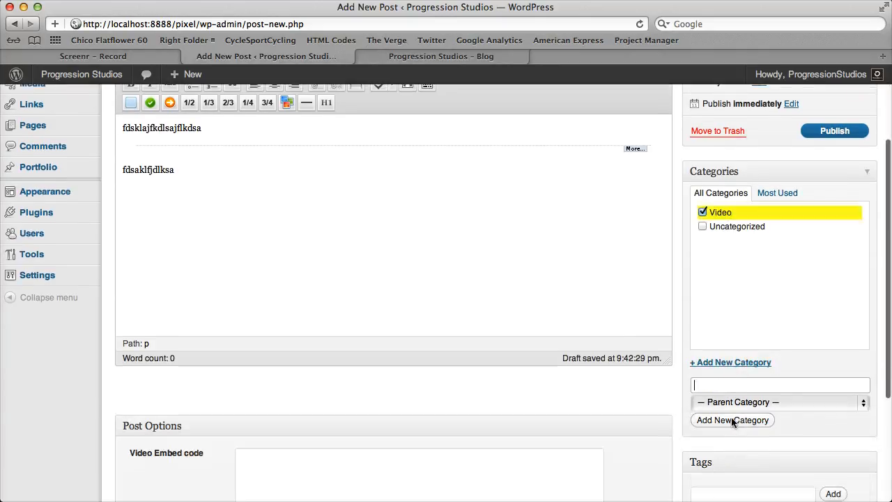
{"action": "scroll", "scroll_direction": "down", "scroll_amount": 3}
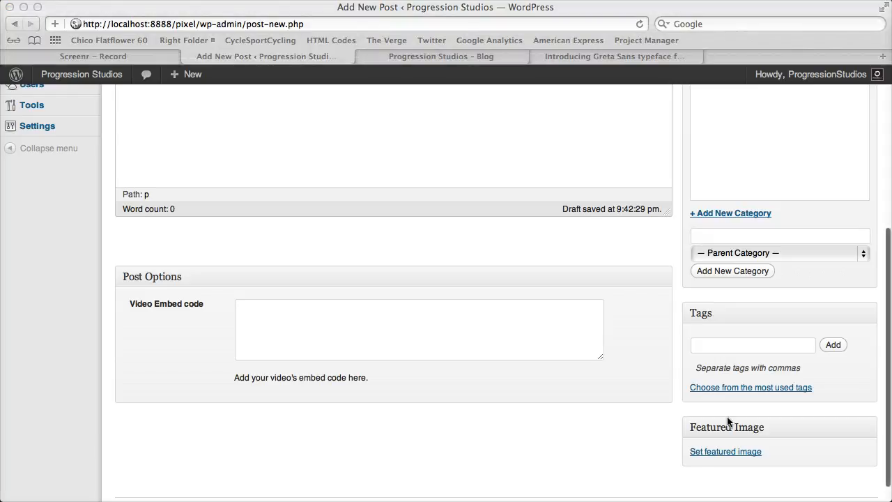
{"action": "left_click", "coordinate": [418, 328]}
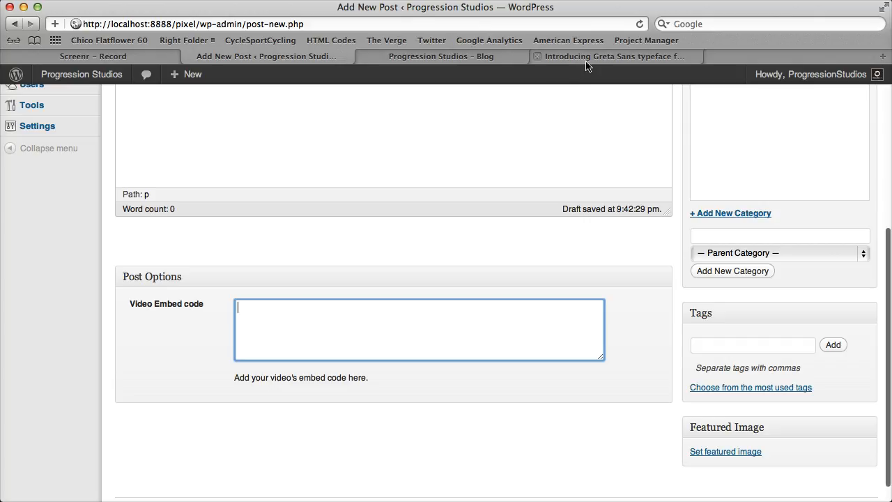
Copy the Greta Sans Vimeo video's embed code from its Share options
{"action": "left_click", "coordinate": [614, 57]}
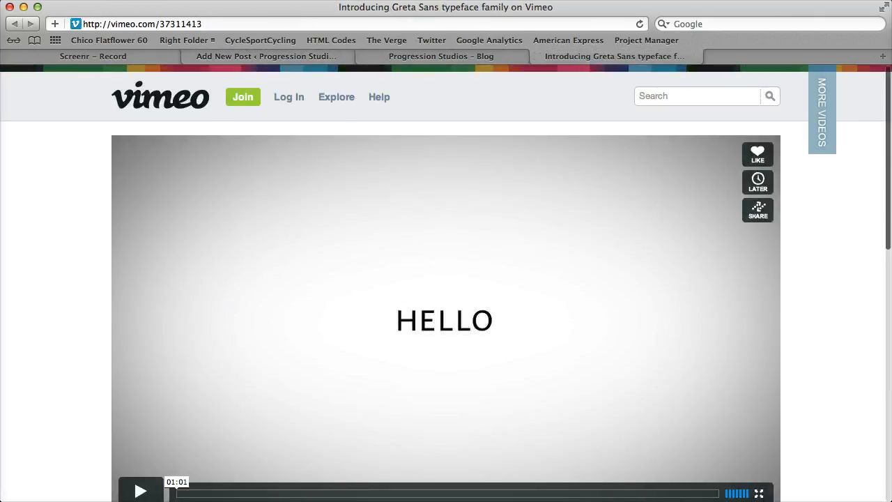
{"action": "mouse_move", "coordinate": [786, 230]}
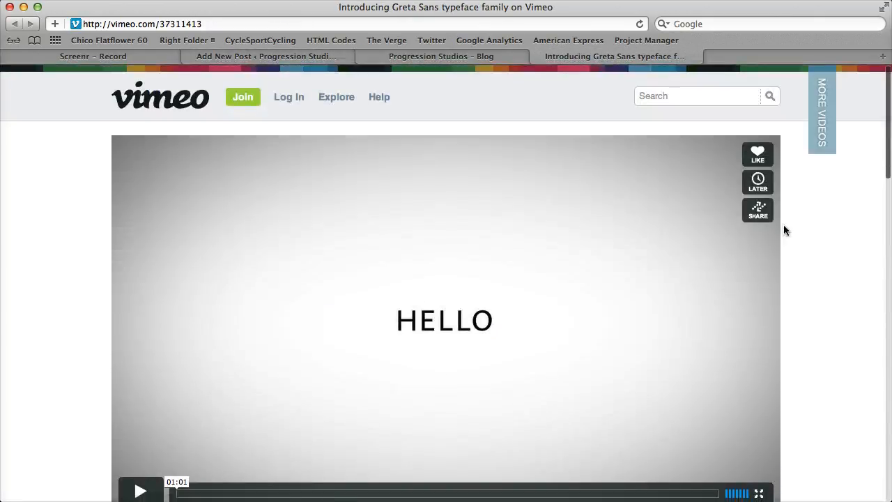
{"action": "left_click", "coordinate": [758, 210]}
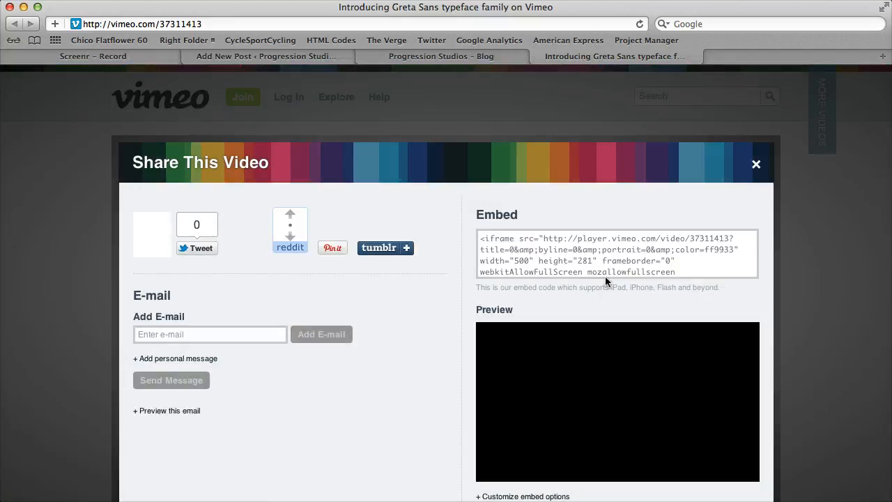
{"action": "right_click", "coordinate": [602, 254]}
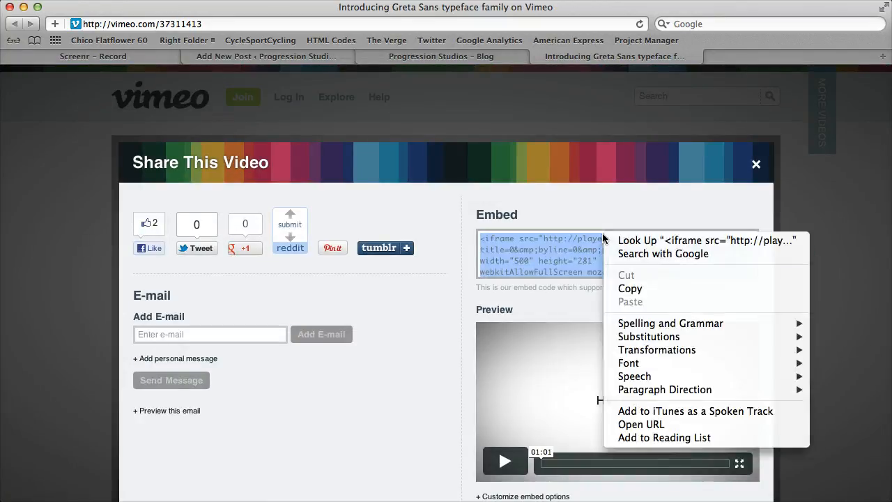
{"action": "left_click", "coordinate": [655, 136]}
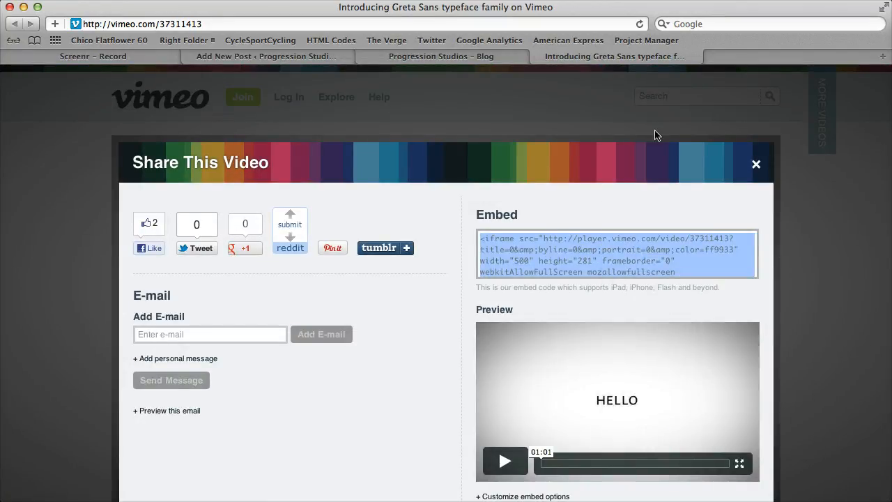
{"action": "right_click", "coordinate": [418, 329]}
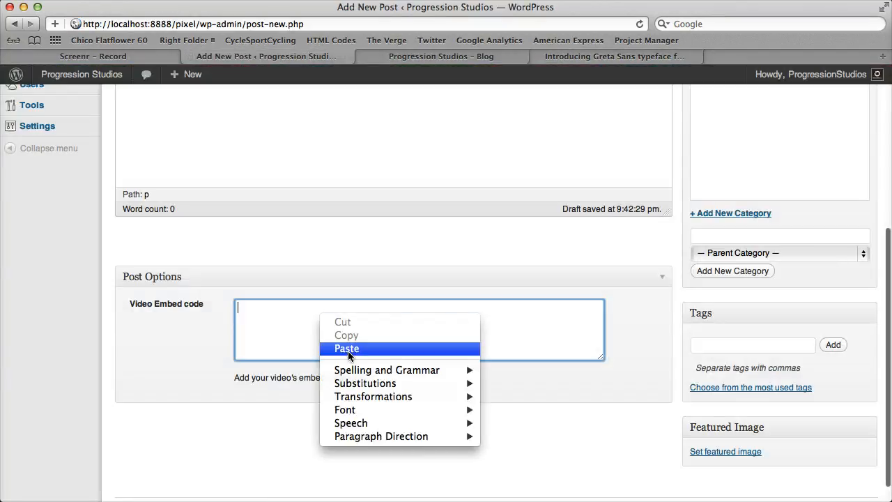
Paste the Vimeo embed code into the Video Embed box and publish the Video blog post
{"action": "left_click", "coordinate": [346, 348]}
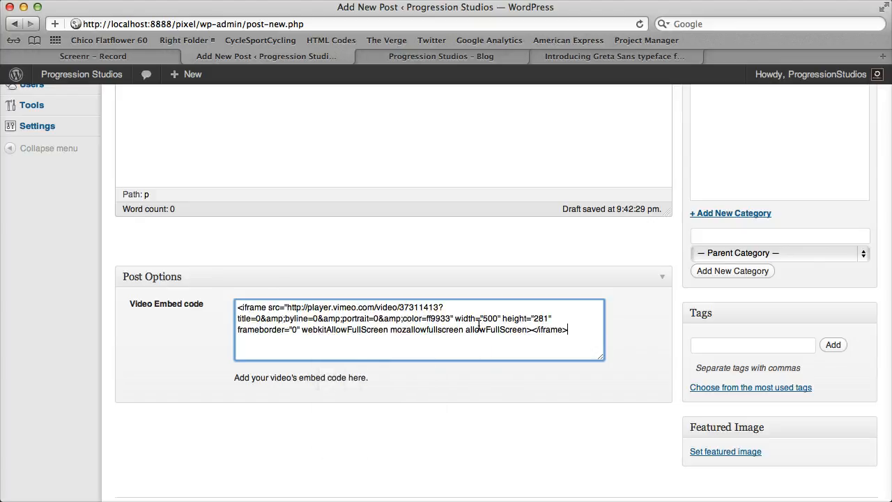
{"action": "scroll", "scroll_direction": "up", "scroll_amount": 3}
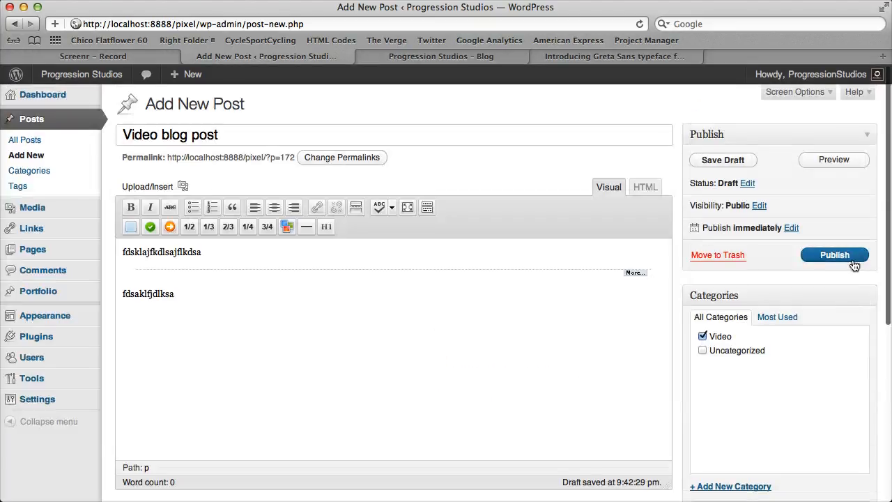
{"action": "left_click", "coordinate": [834, 254]}
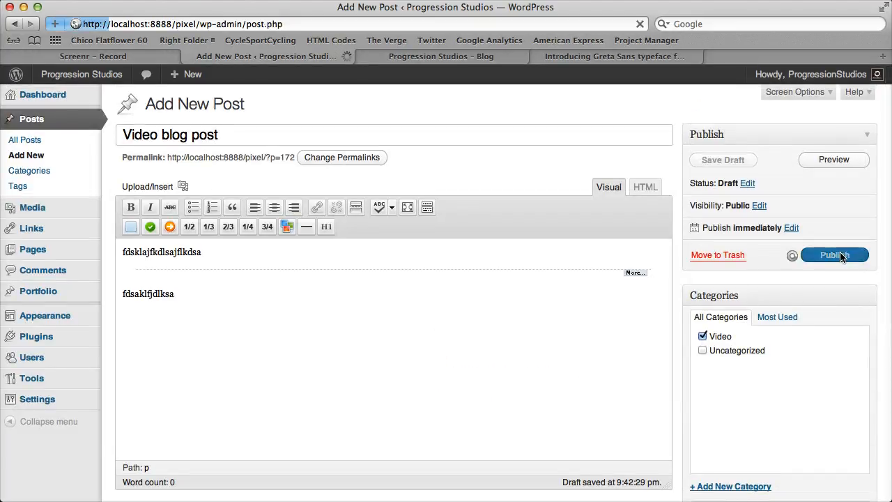
{"action": "left_click", "coordinate": [834, 254]}
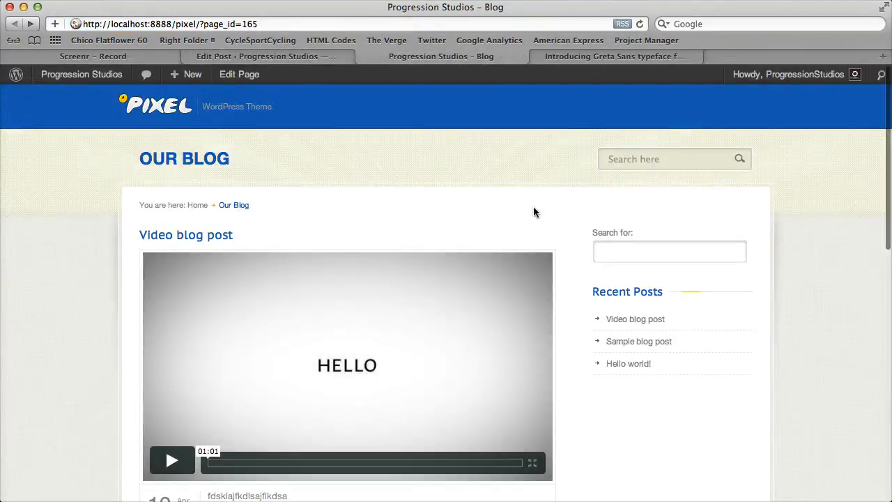
Scroll the Blog page to view the new video post, then return to its editor
{"action": "scroll", "scroll_direction": "down", "scroll_amount": 3}
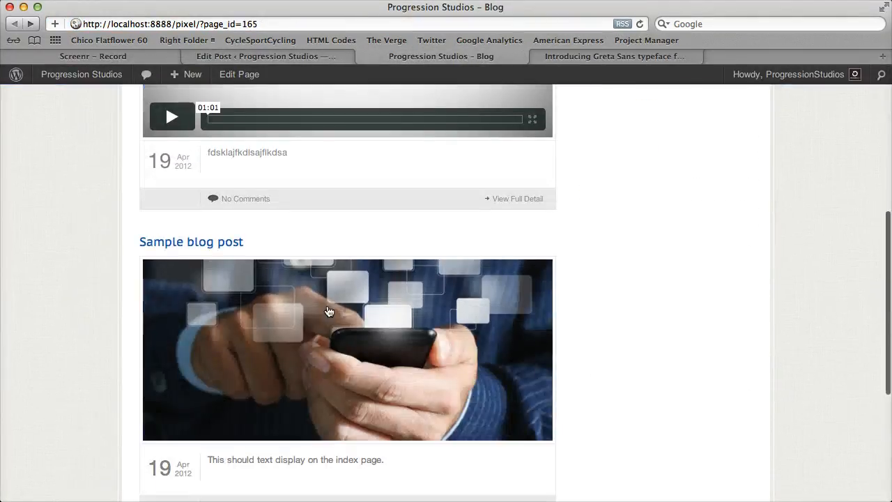
{"action": "scroll", "scroll_direction": "up", "scroll_amount": 3}
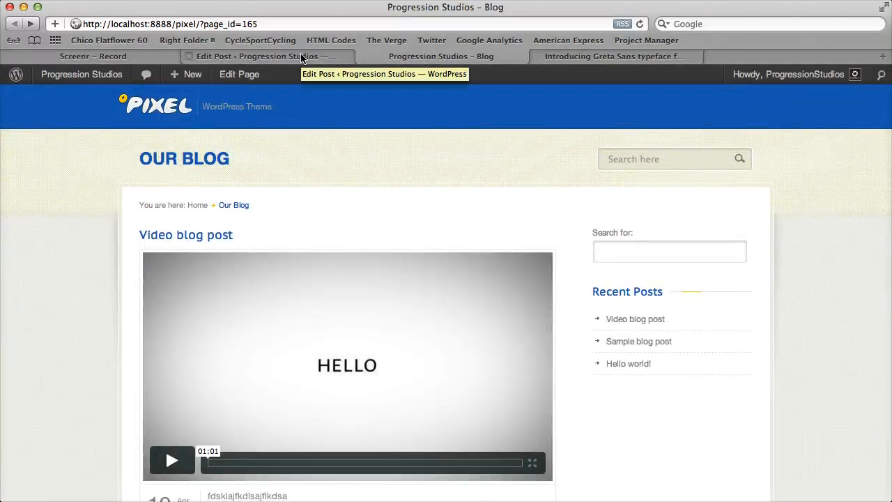
{"action": "mouse_move", "coordinate": [152, 195]}
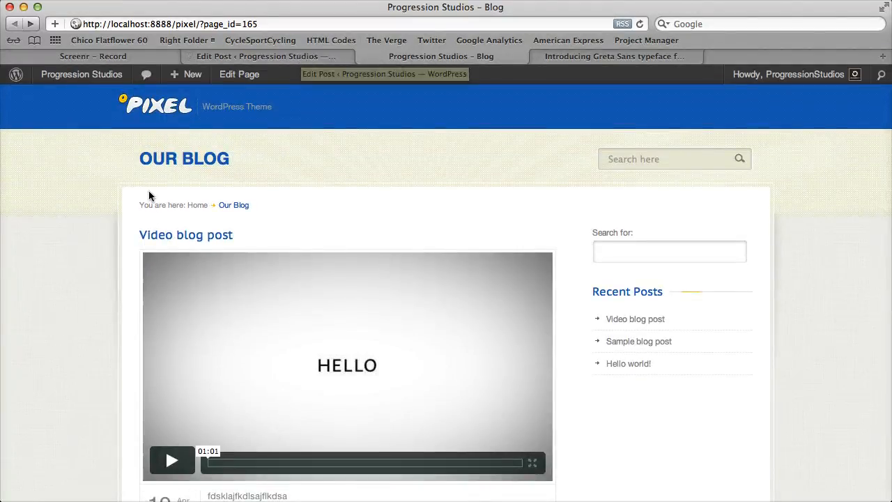
{"action": "double_click", "coordinate": [184, 158]}
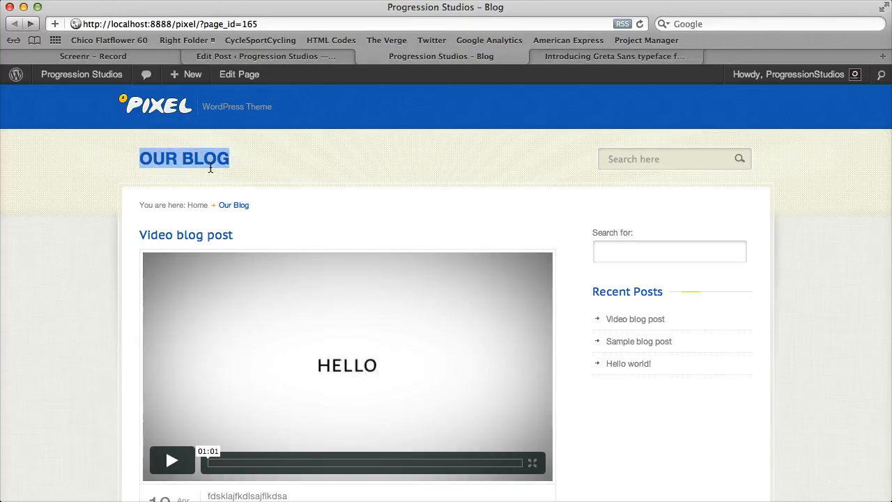
{"action": "left_click", "coordinate": [267, 56]}
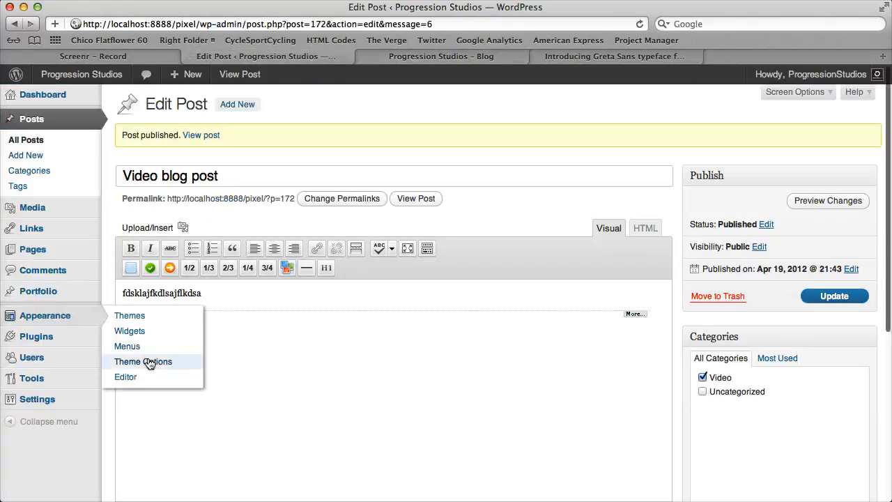
In Theme Options Basic Settings, set Blog Page Title 'Latest News' and Full Width Blog Yes, then save
{"action": "left_click", "coordinate": [143, 361]}
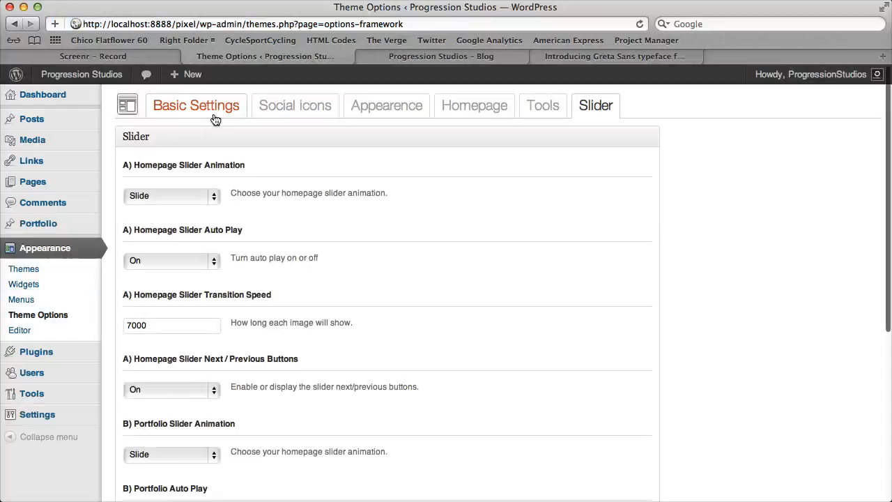
{"action": "left_click", "coordinate": [196, 105]}
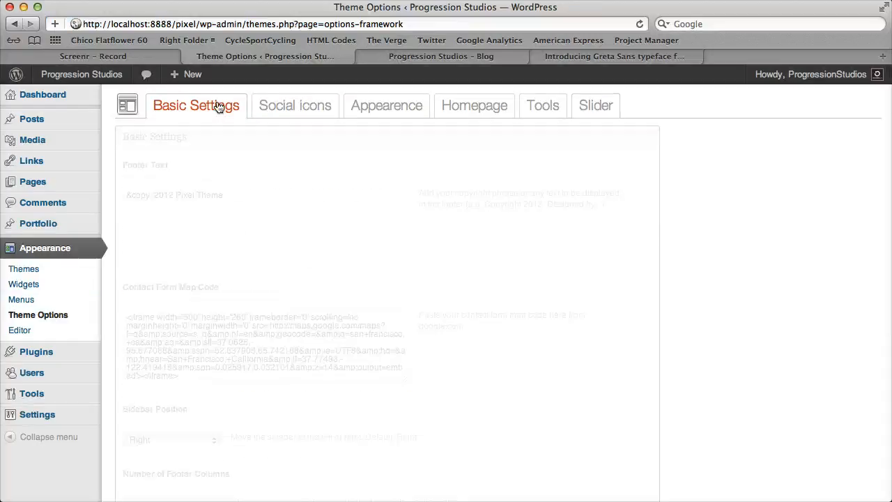
{"action": "scroll", "scroll_direction": "down", "scroll_amount": 3}
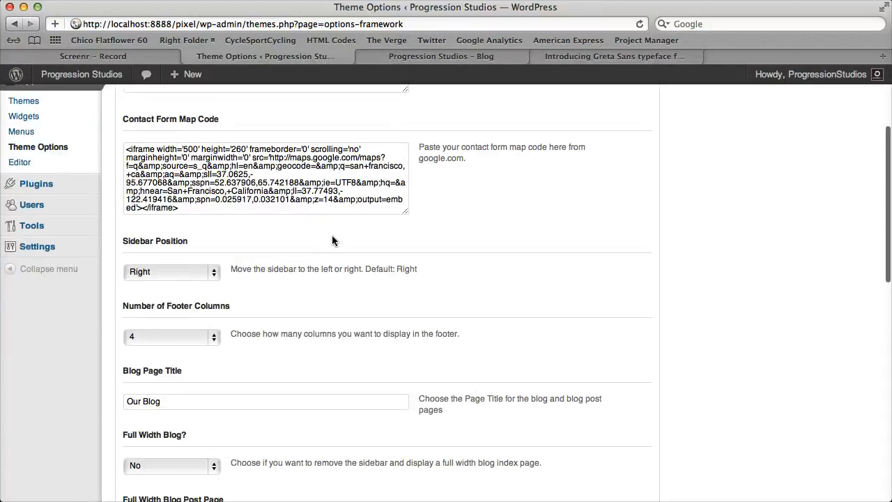
{"action": "scroll", "scroll_direction": "down", "scroll_amount": 3}
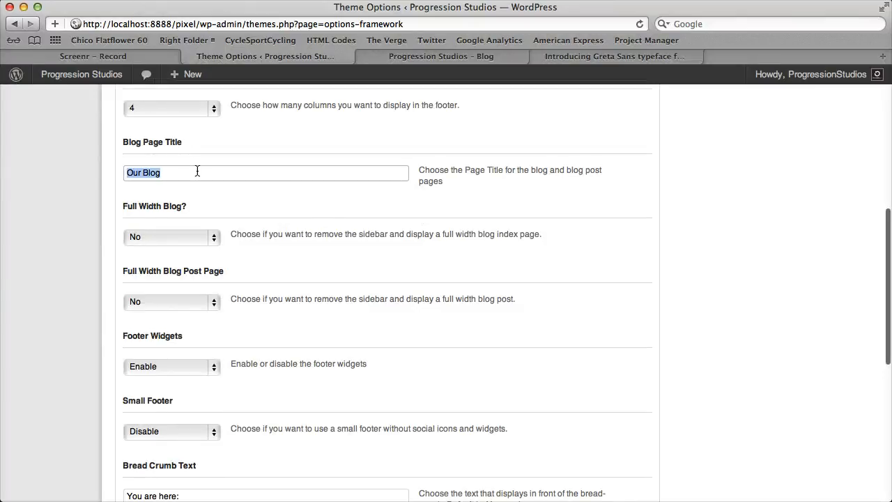
{"action": "type", "text": "Latest News"}
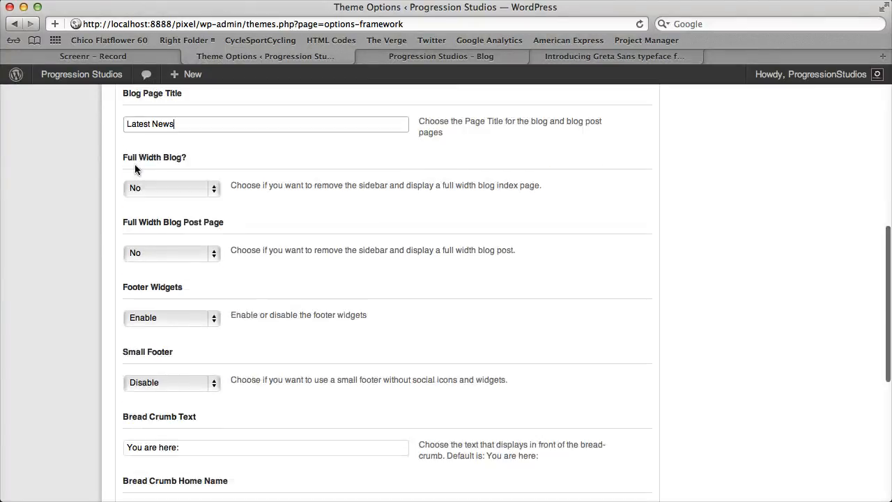
{"action": "left_click", "coordinate": [171, 187]}
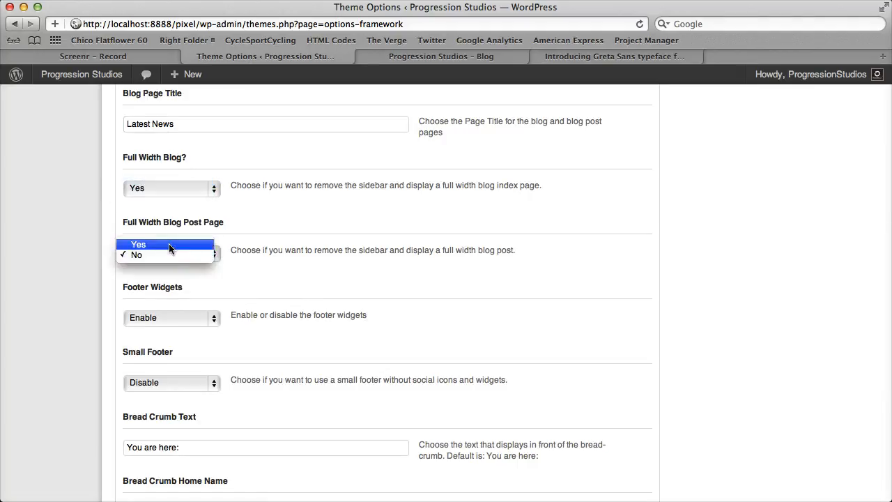
{"action": "scroll", "scroll_direction": "down", "scroll_amount": 3}
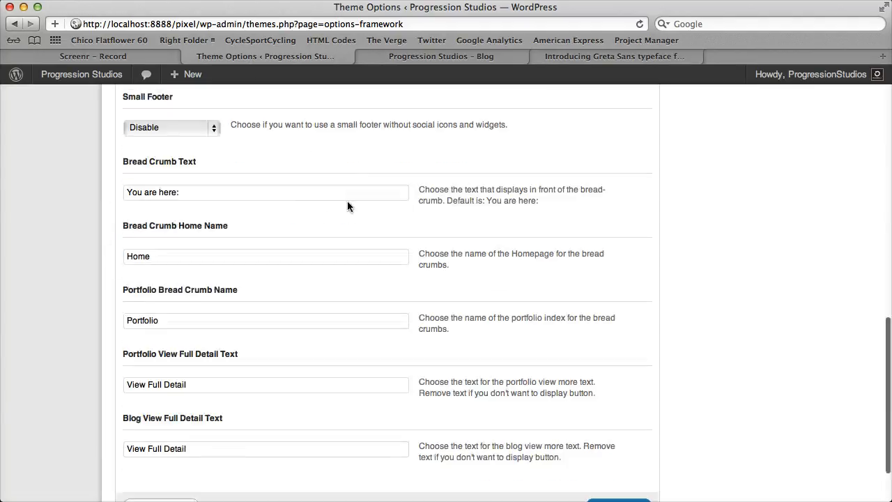
{"action": "scroll", "scroll_direction": "down", "scroll_amount": 3}
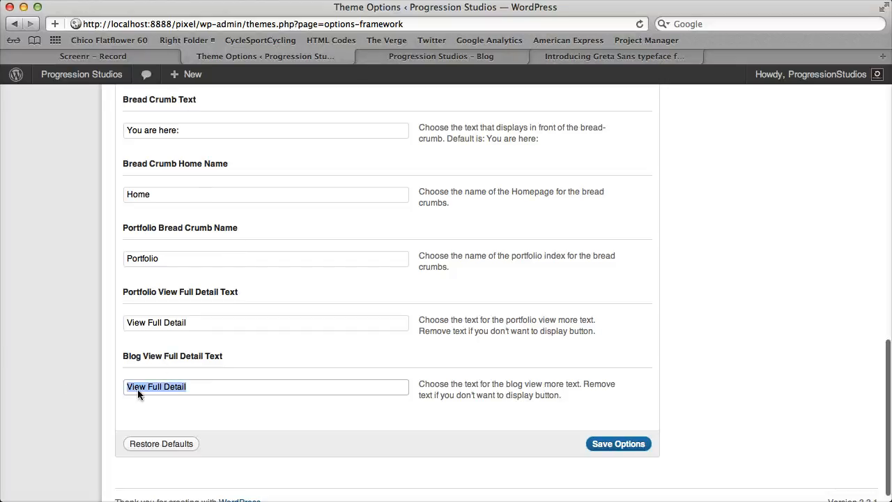
{"action": "mouse_move", "coordinate": [155, 359]}
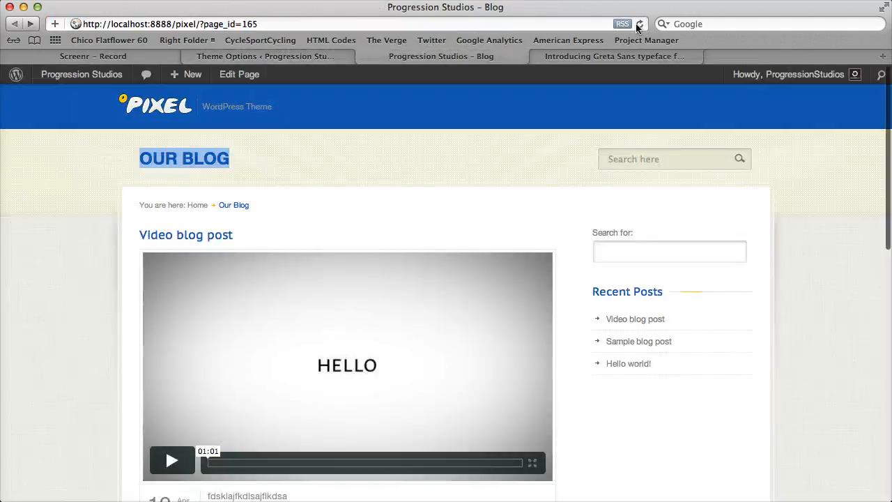
Reload the Blog page and scroll to confirm the Latest News title and sidebar-free posts
{"action": "left_click", "coordinate": [639, 24]}
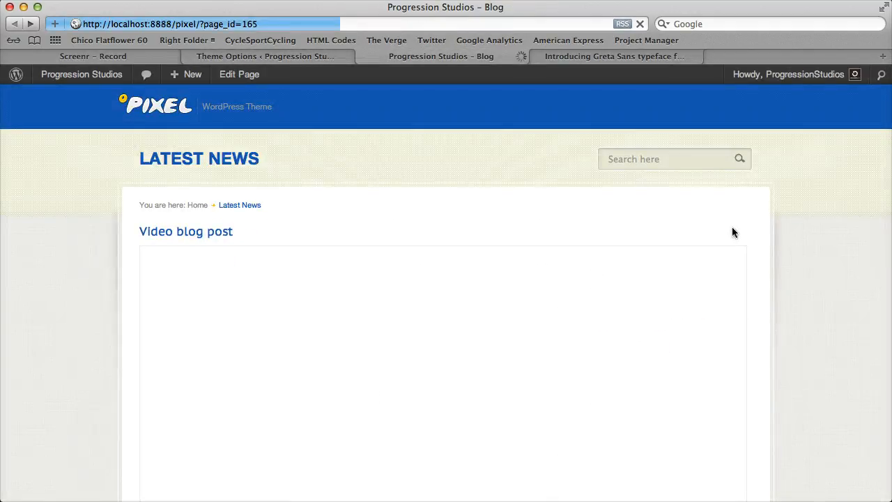
{"action": "scroll", "scroll_direction": "down", "scroll_amount": 3}
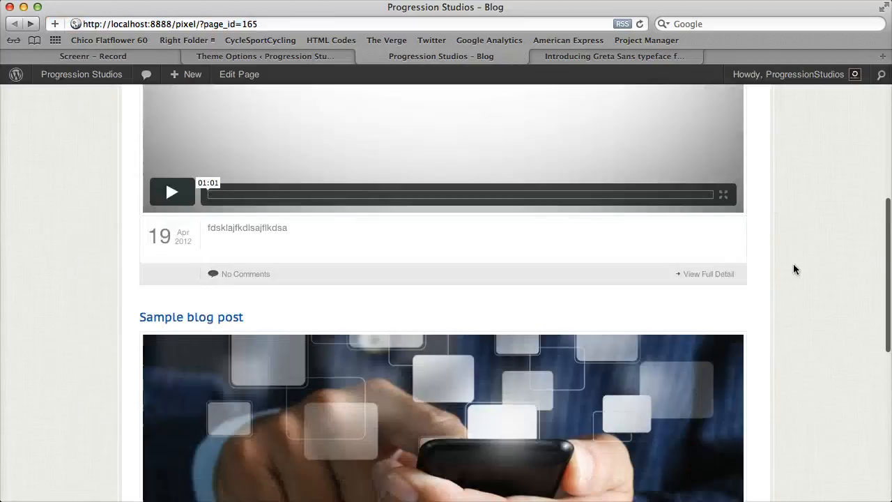
{"action": "scroll", "scroll_direction": "down", "scroll_amount": 3}
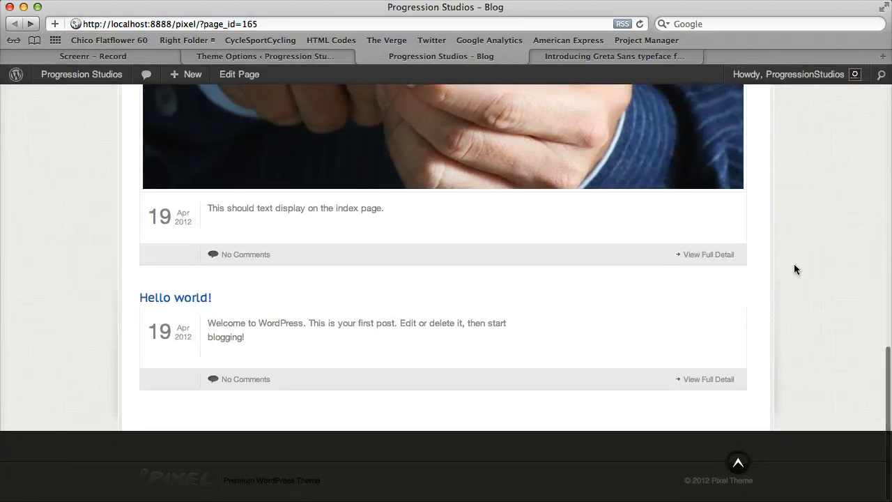
{"action": "scroll", "scroll_direction": "up", "scroll_amount": 3}
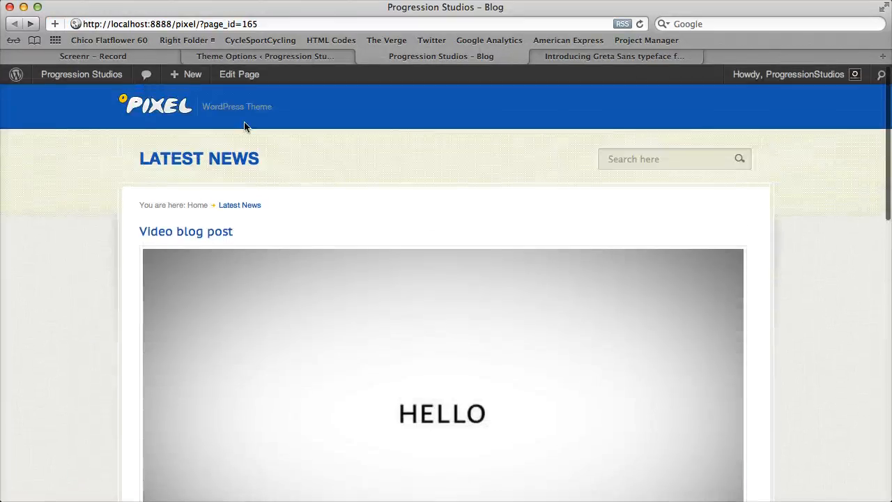